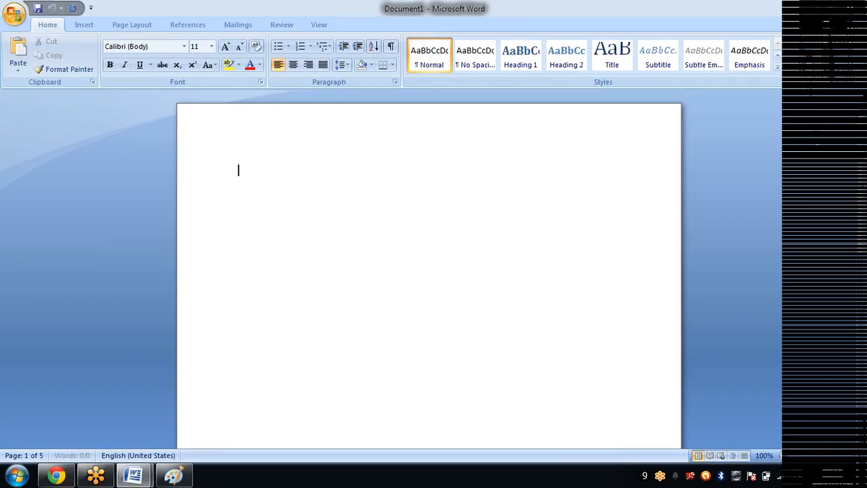
Switch between the browser and the blank Word document, starting a 'java' search query.
click(56, 474)
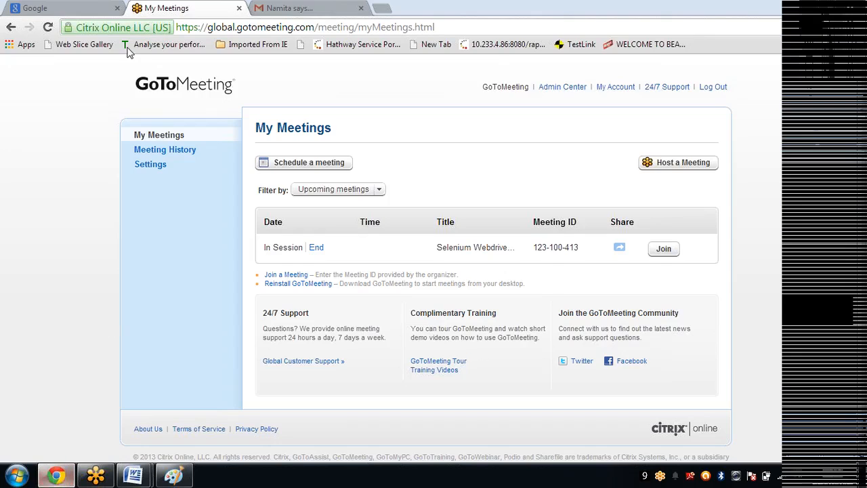
click(61, 9)
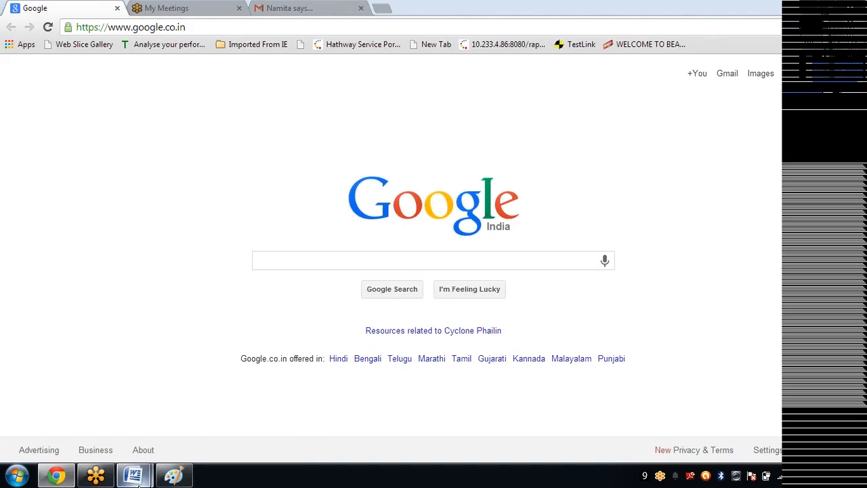
click(133, 474)
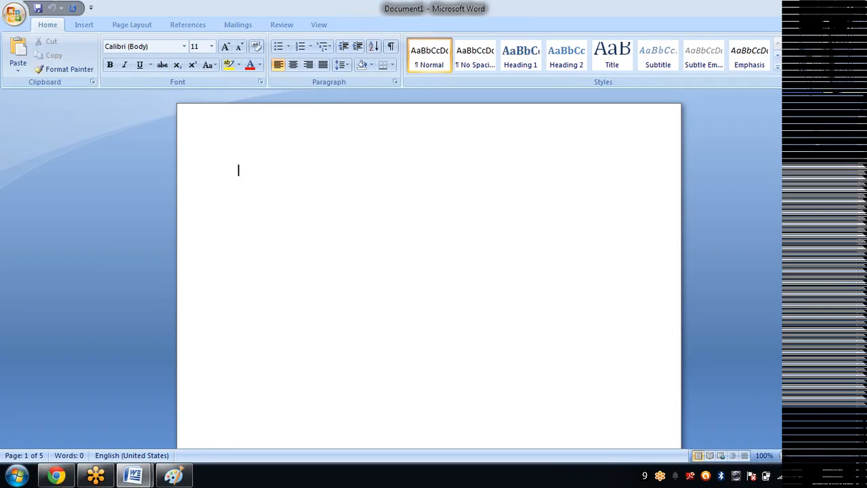
text(j)
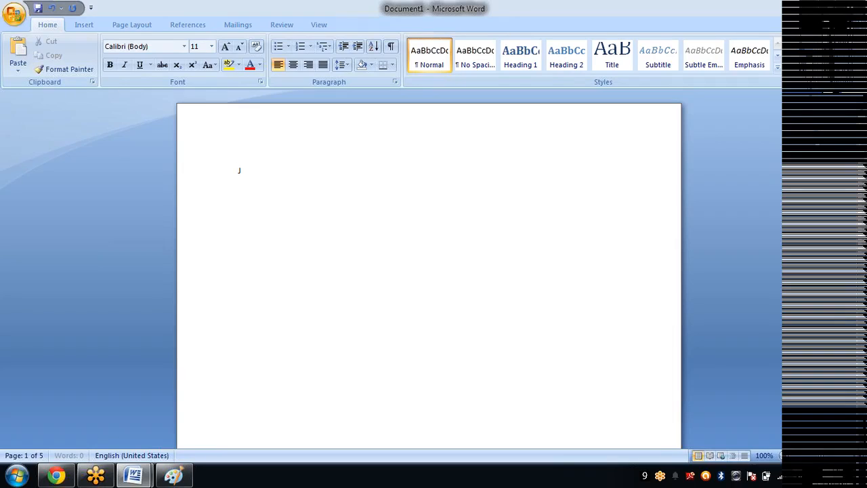
text(ava)
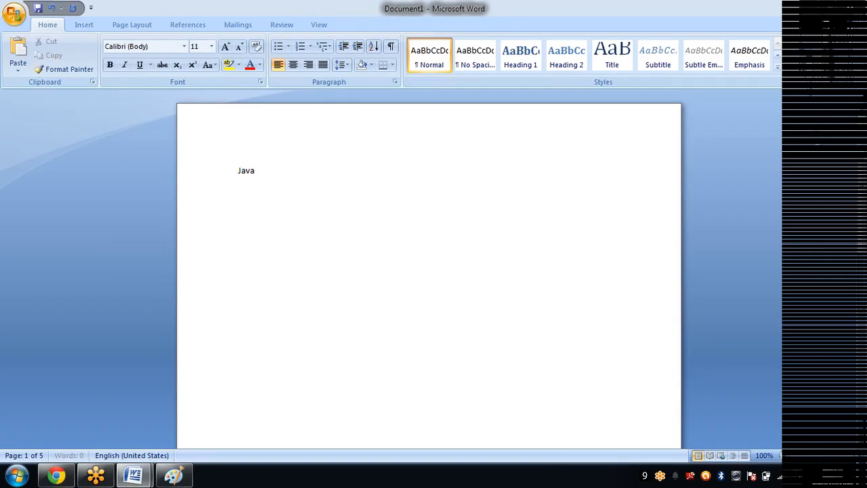
click(255, 171)
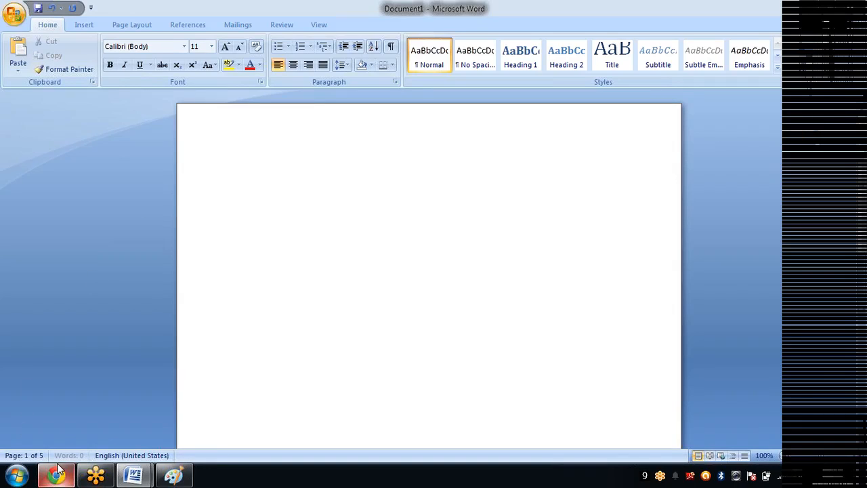
Search Google for 'eclipse download' and open the Eclipse Downloads result.
click(56, 474)
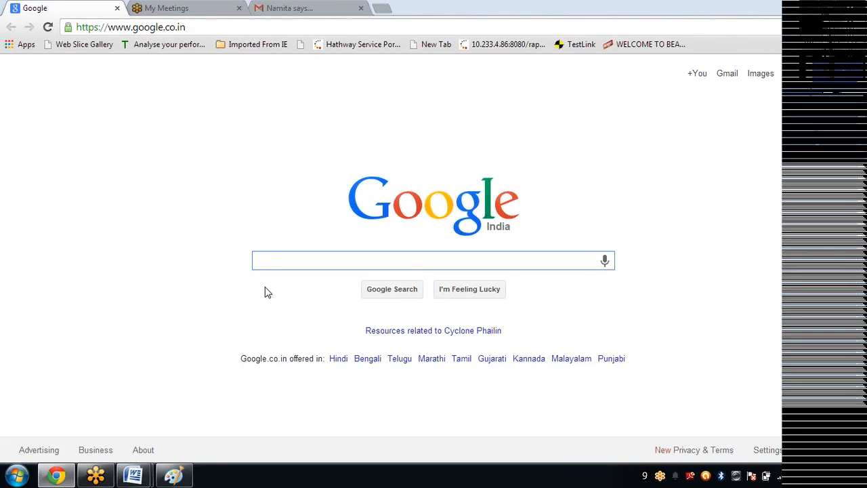
text(eclps)
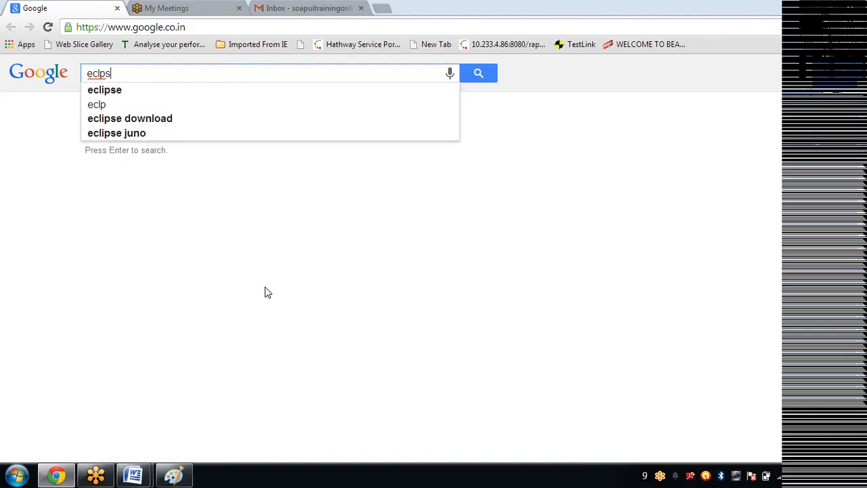
text(eclpse)
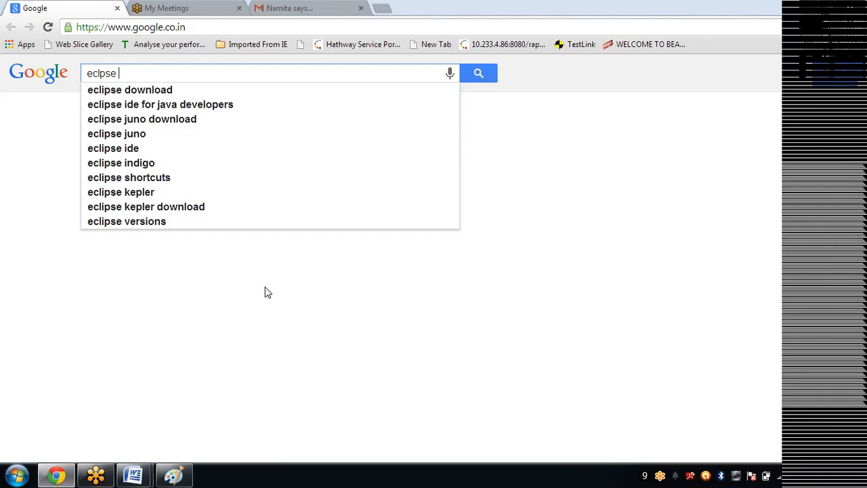
text(download)
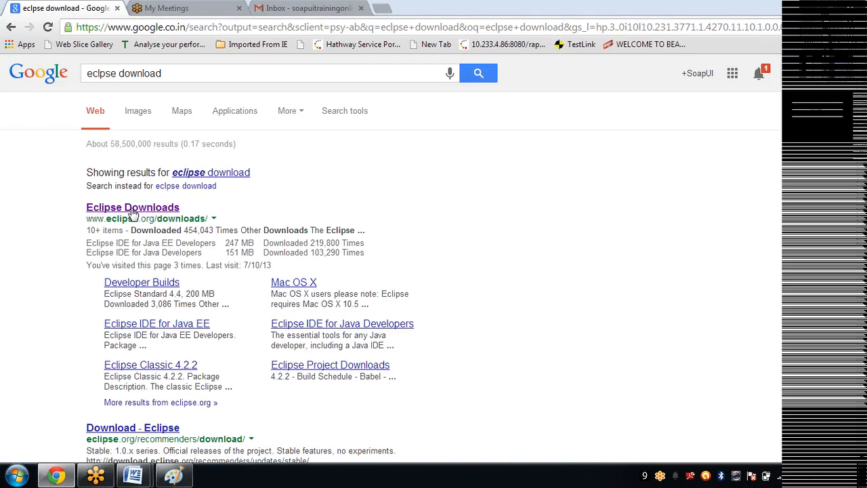
click(133, 207)
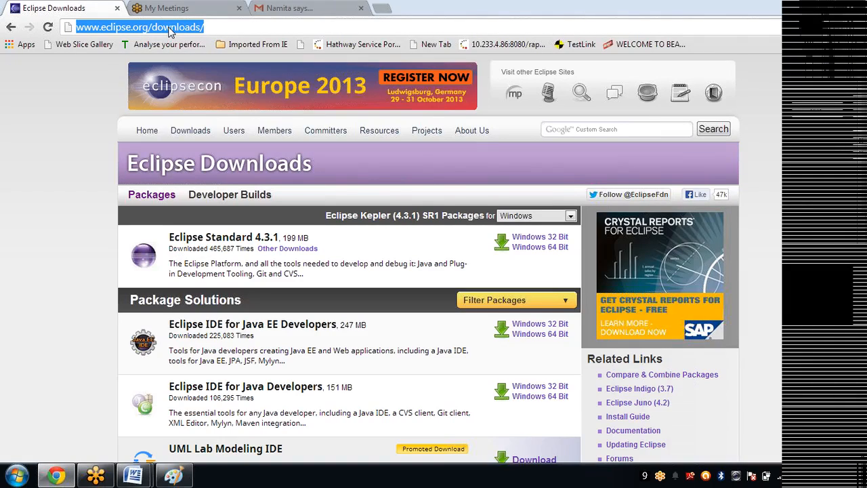
click(133, 475)
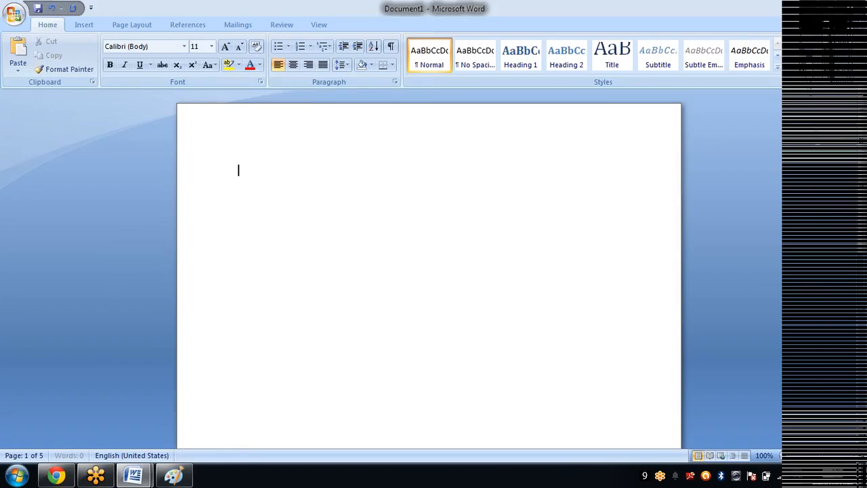
text(Eclip)
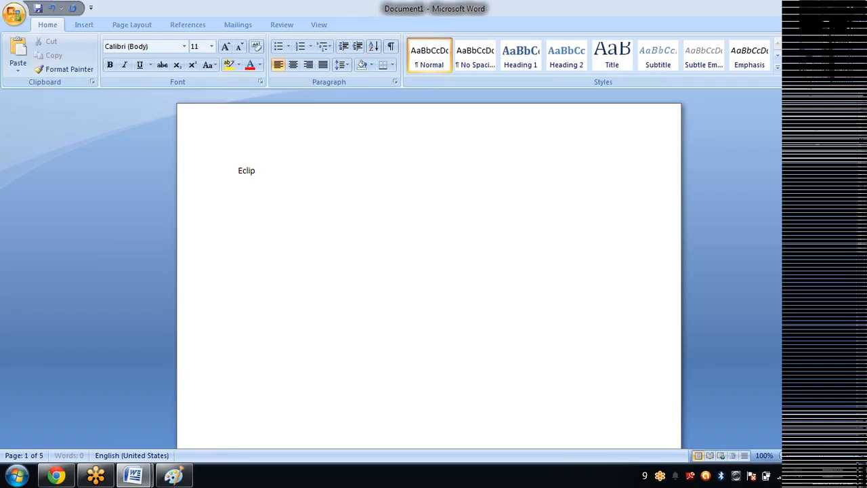
text(se do)
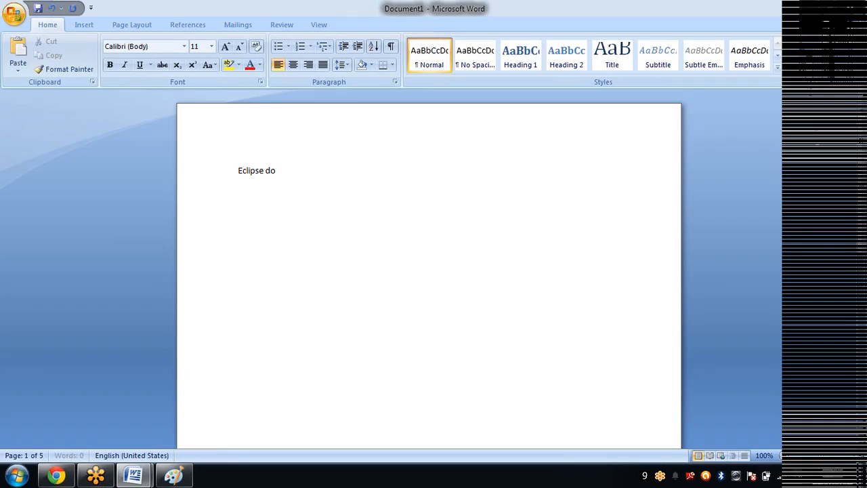
text(wnload: http://www.eclipse.org/downloads/)
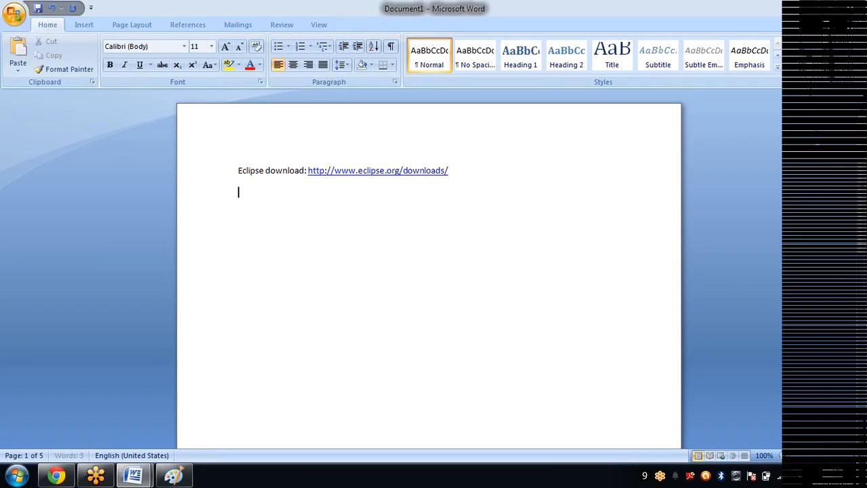
Return to the Eclipse Downloads page and select the Eclipse IDE for Java EE Developers title.
click(376, 170)
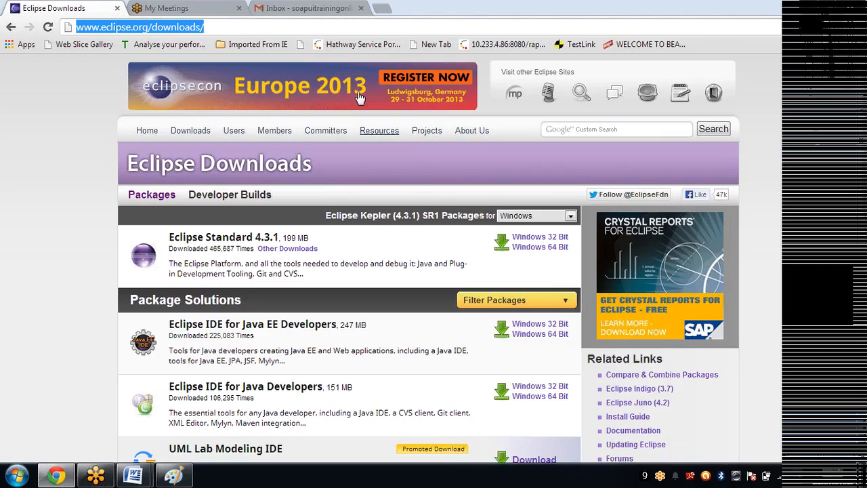
scroll(down, 3)
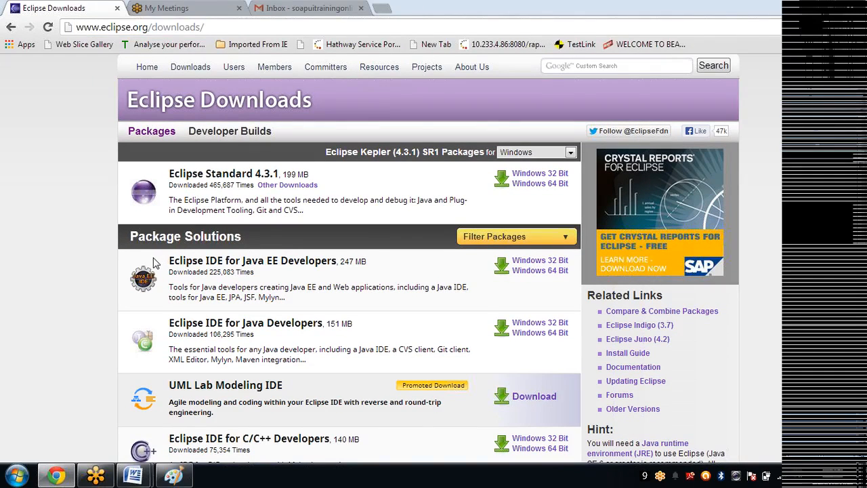
double_click(252, 260)
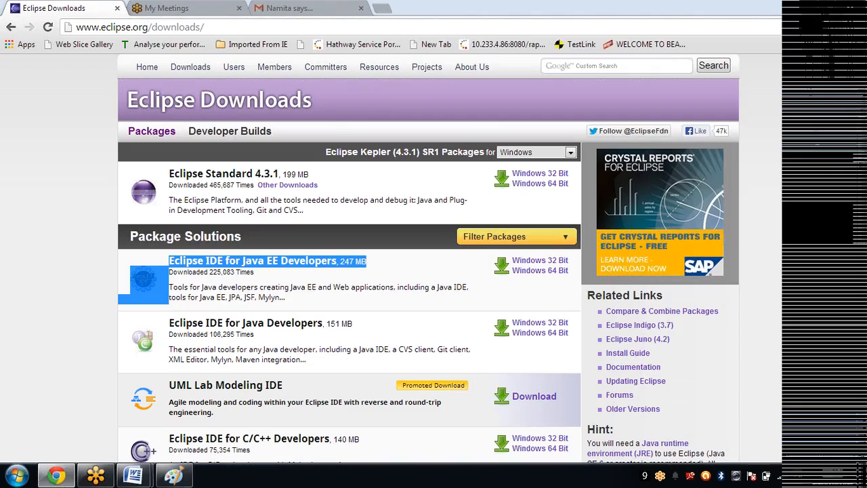
mouse_move(539, 261)
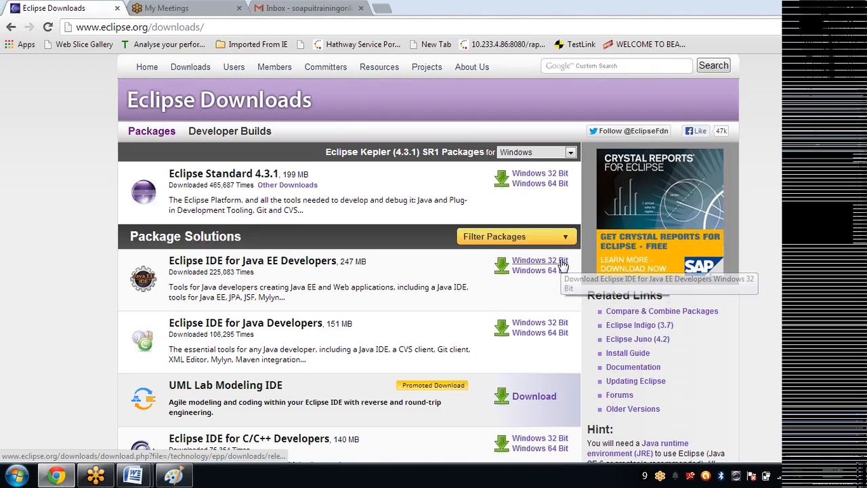
mouse_move(539, 271)
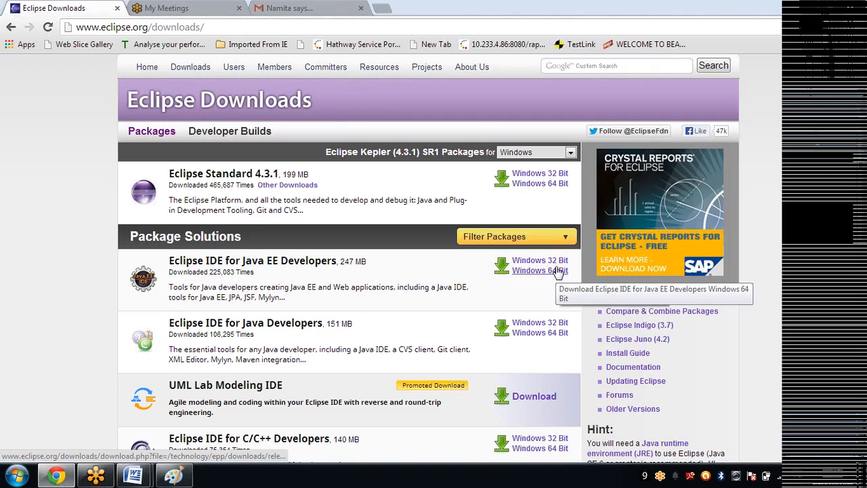
mouse_move(539, 260)
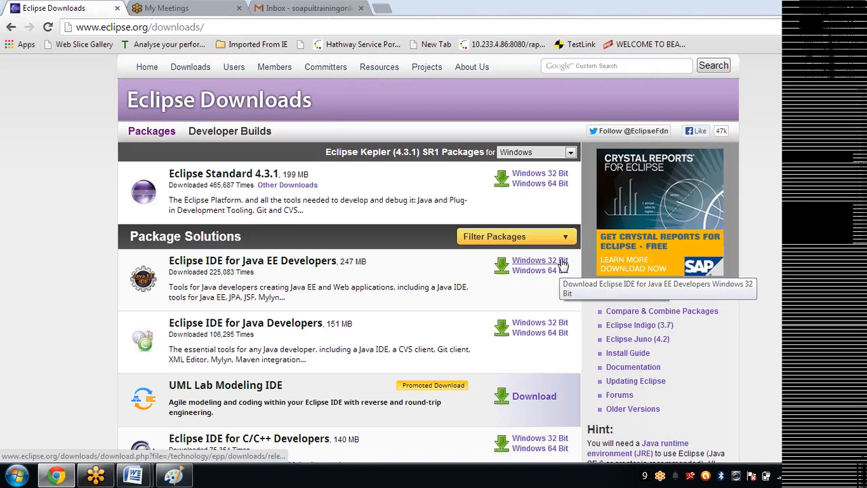
mouse_move(540, 271)
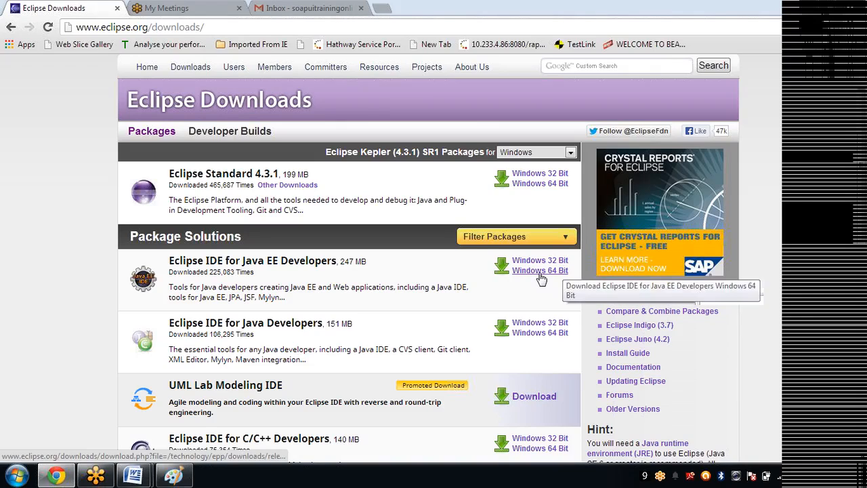
mouse_move(539, 271)
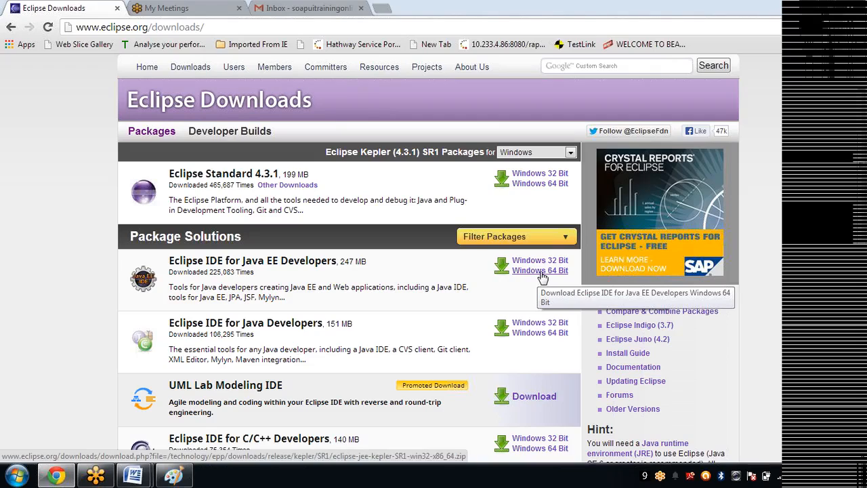
mouse_move(539, 260)
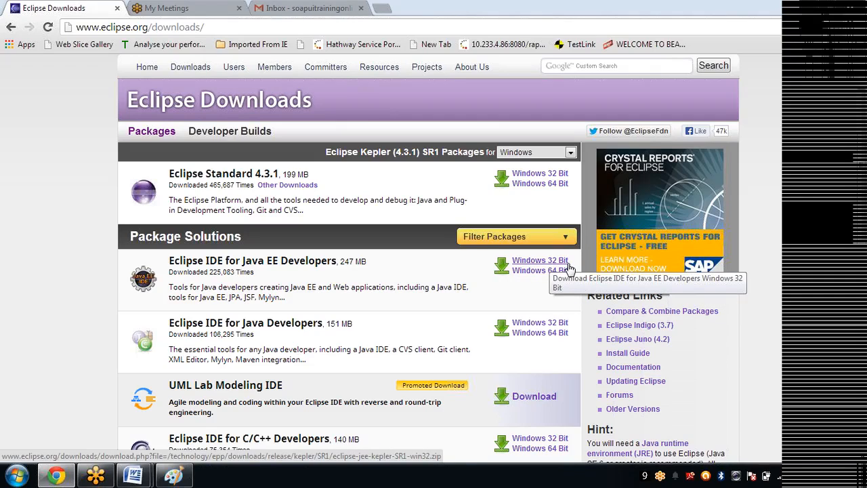
mouse_move(539, 271)
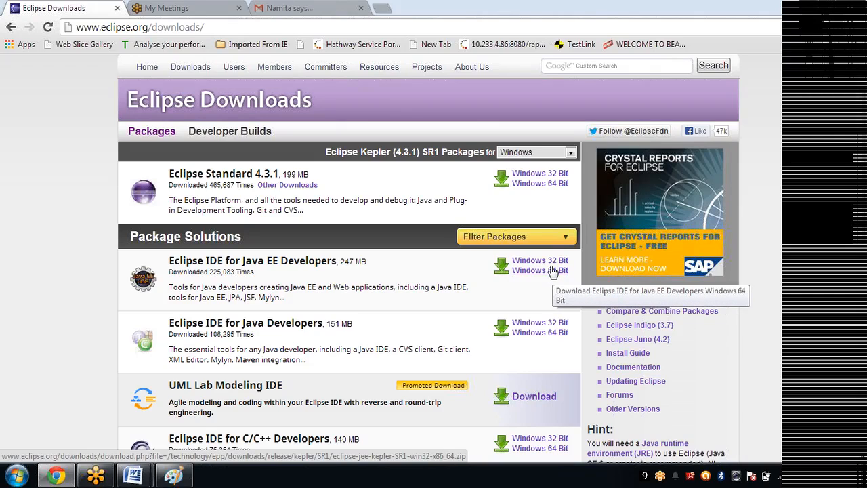
Open the mirror page for the 64-bit Java EE Developers zip, then go back to the package list.
click(539, 271)
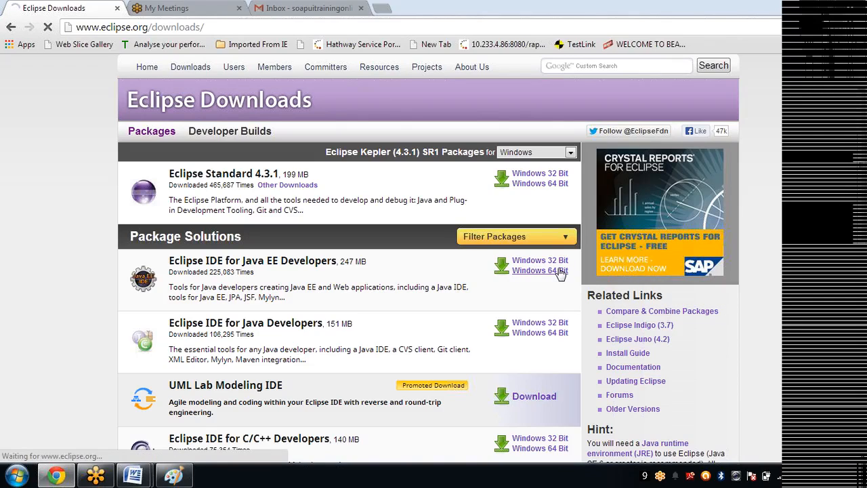
click(540, 271)
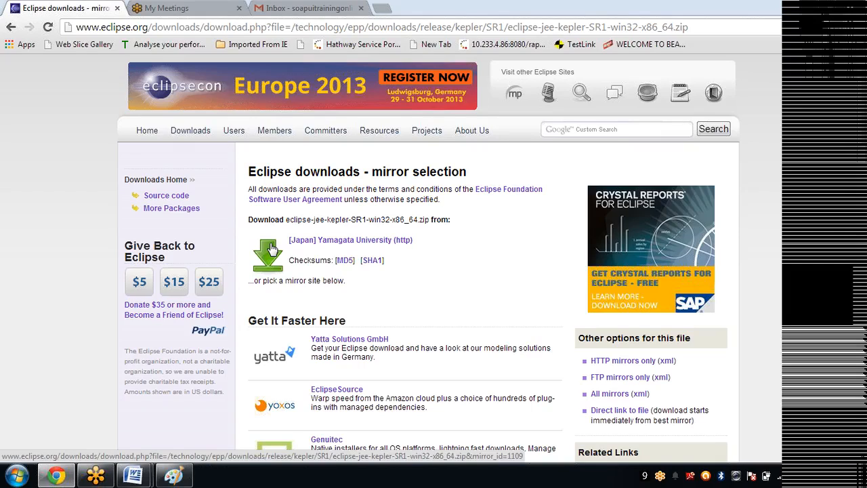
mouse_move(332, 210)
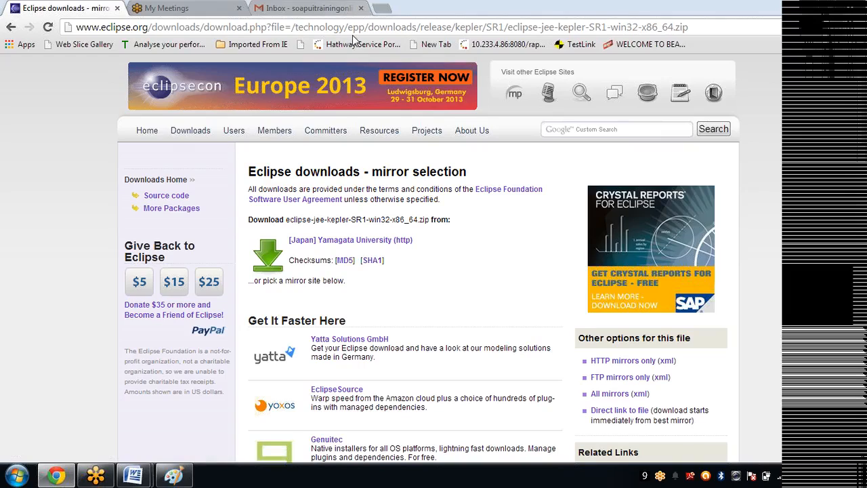
click(360, 8)
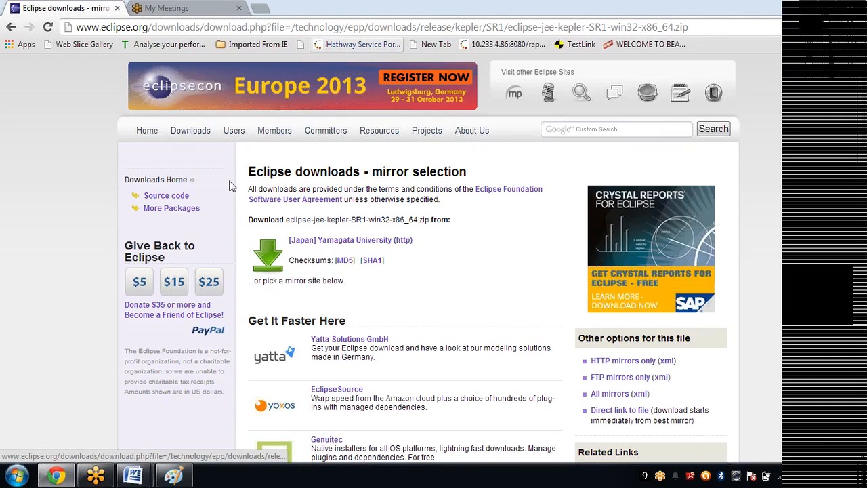
mouse_move(12, 27)
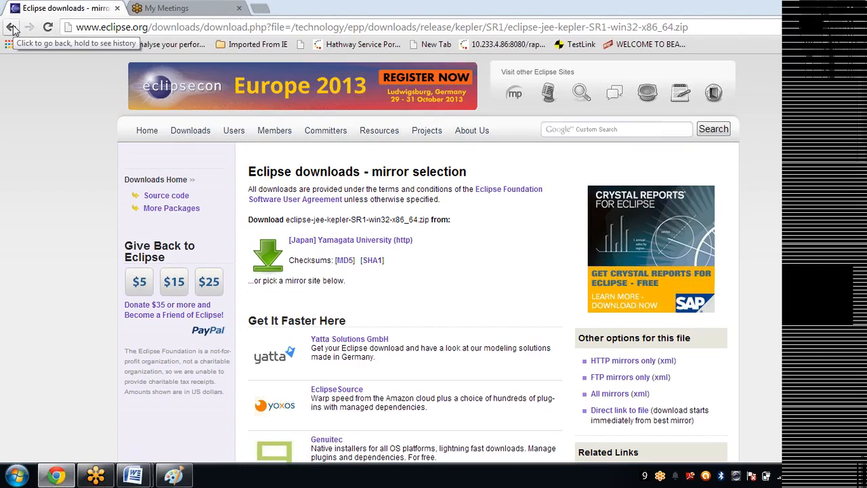
click(11, 27)
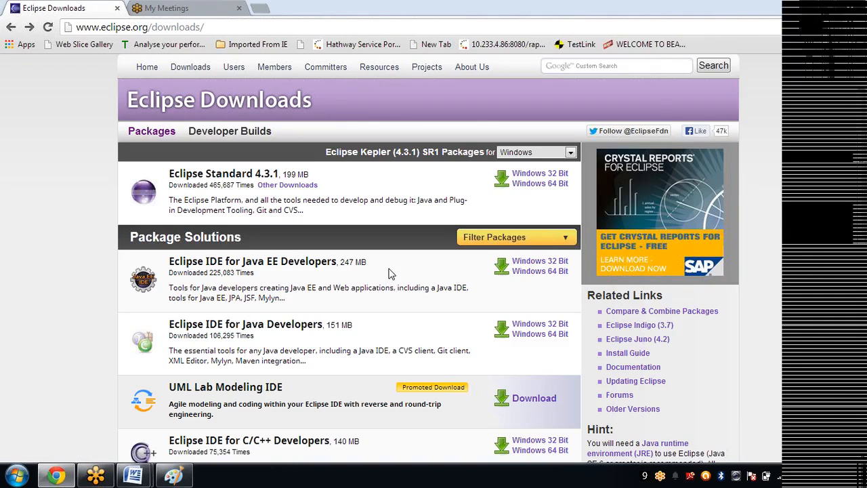
mouse_move(540, 260)
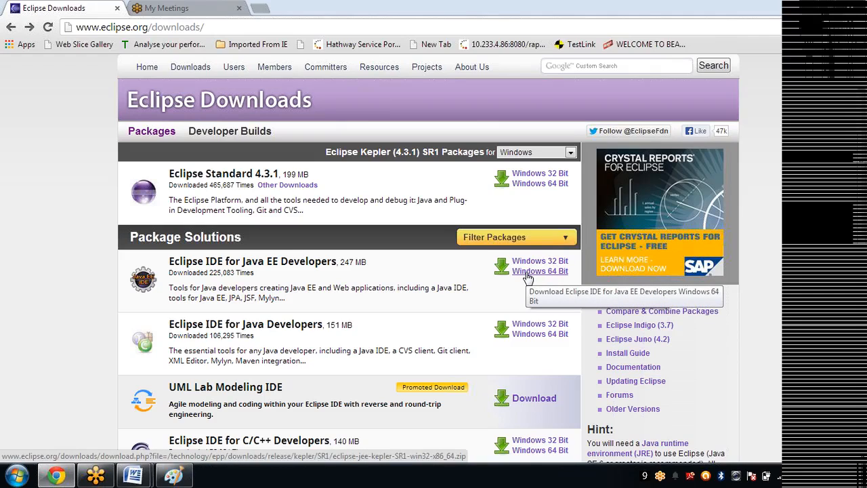
click(133, 475)
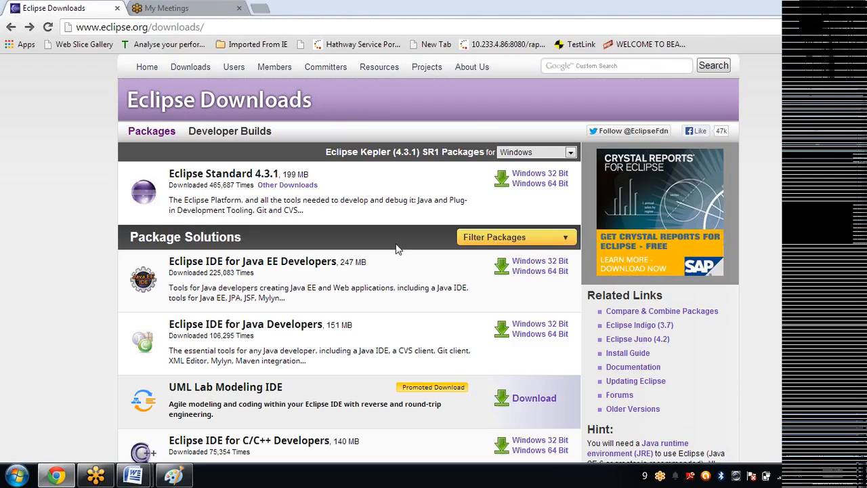
Search the Start menu for 'eclipse' to find the eclipse-jee-kepler-SR1-win32-x86_64 file, then clear the search.
click(14, 475)
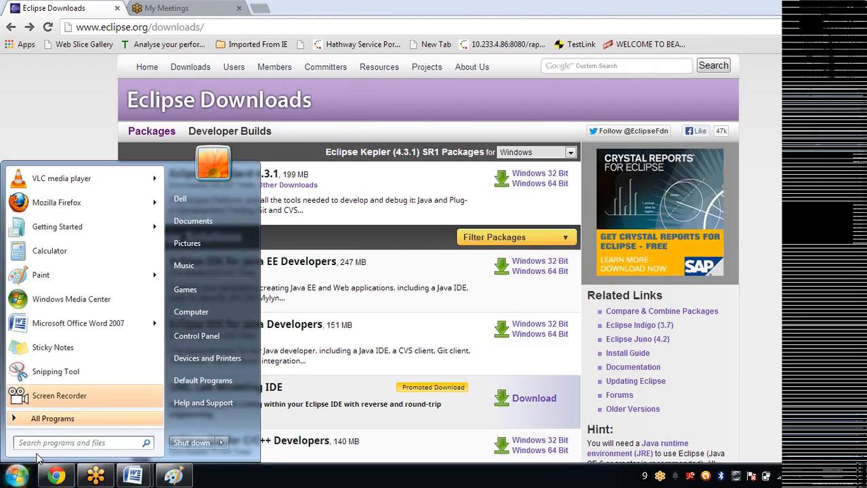
text(ecli)
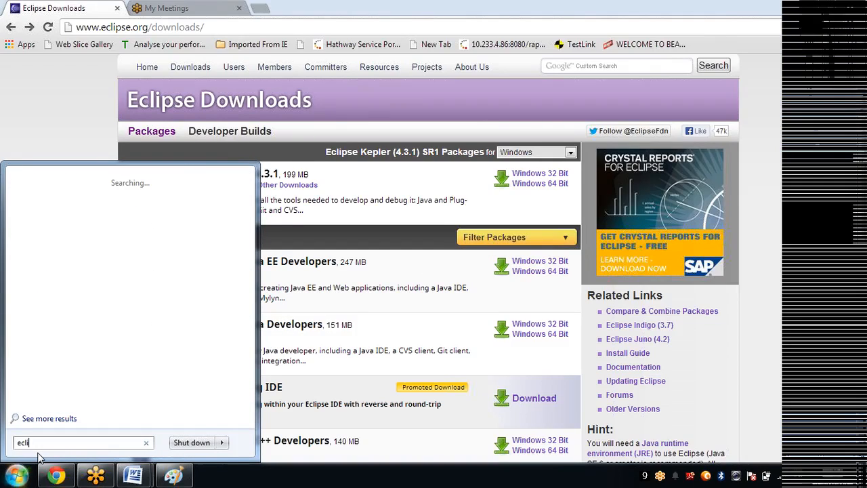
text(pse)
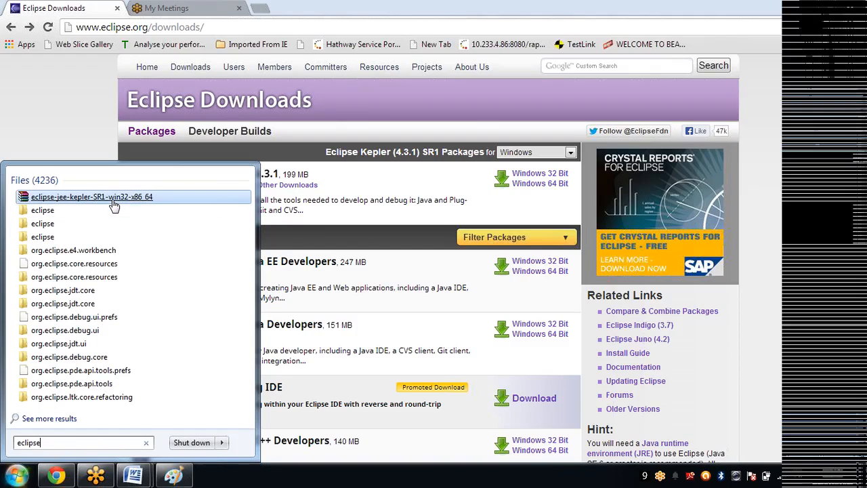
mouse_move(92, 197)
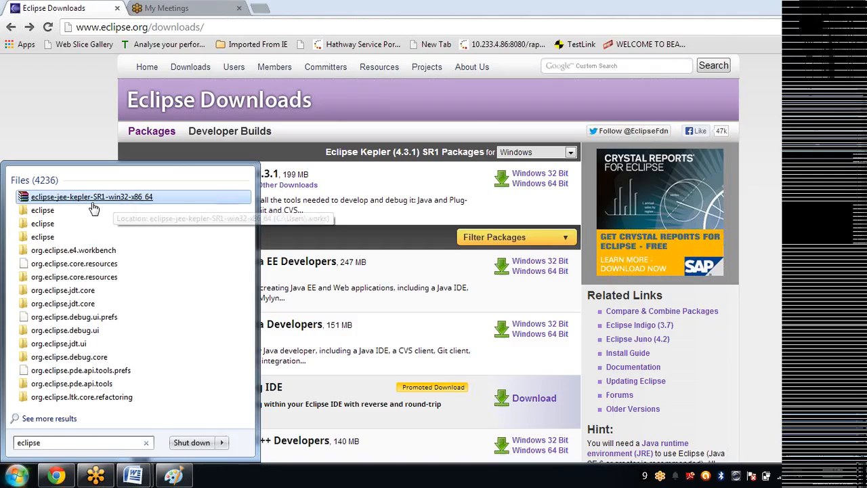
mouse_move(151, 198)
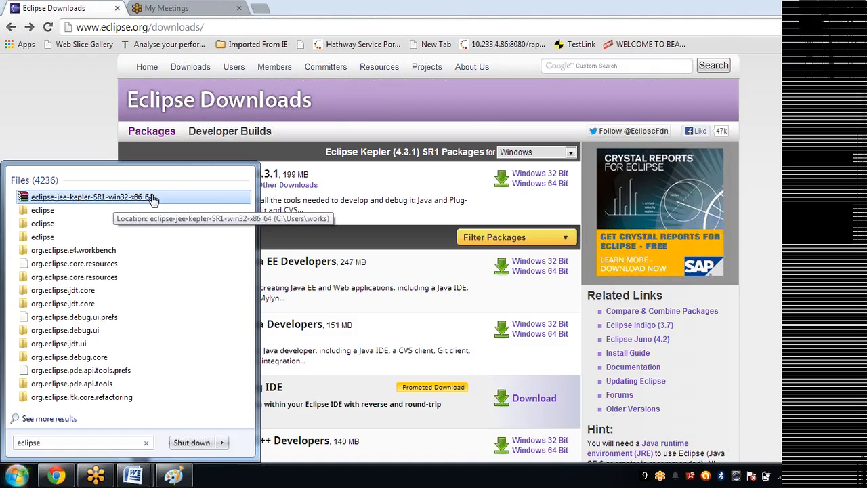
click(15, 474)
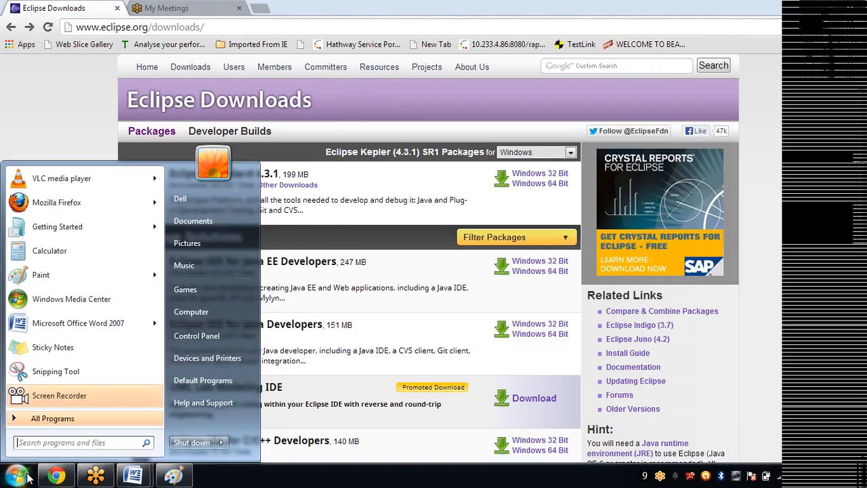
Browse Computer through Local Disk (E:) and the Works folder, then open the existing eclipse folder on Local Disk (F:).
click(191, 310)
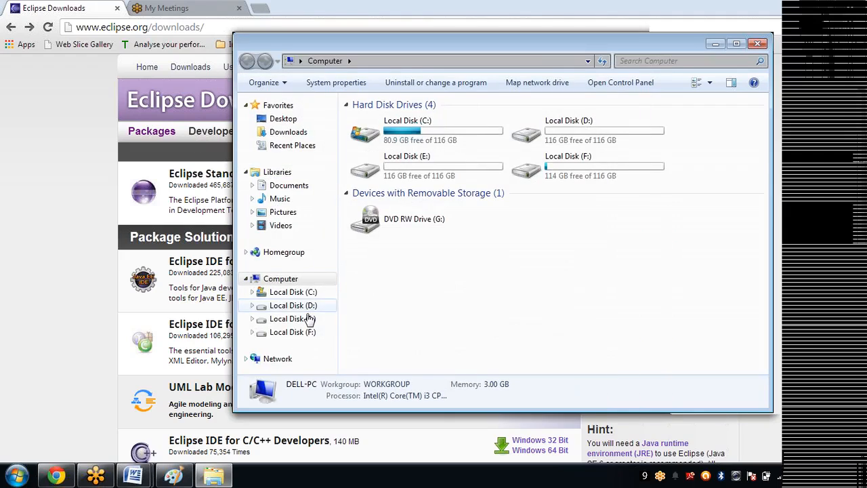
double_click(293, 318)
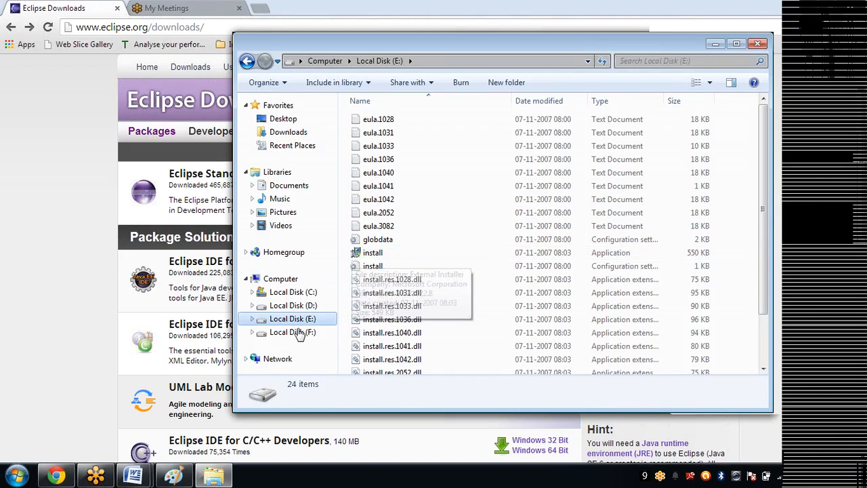
mouse_move(378, 199)
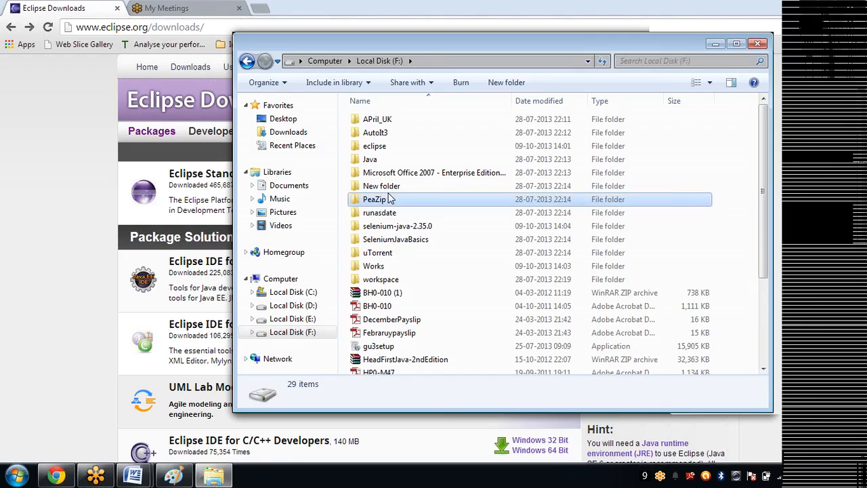
double_click(374, 265)
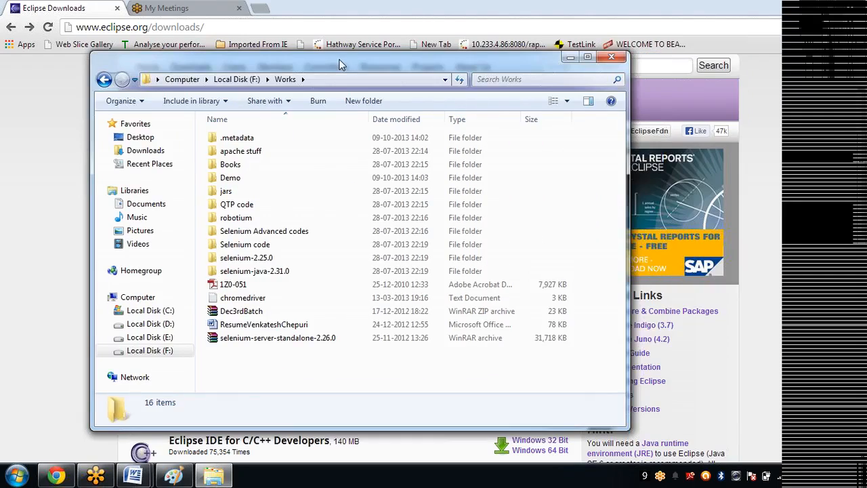
mouse_move(169, 111)
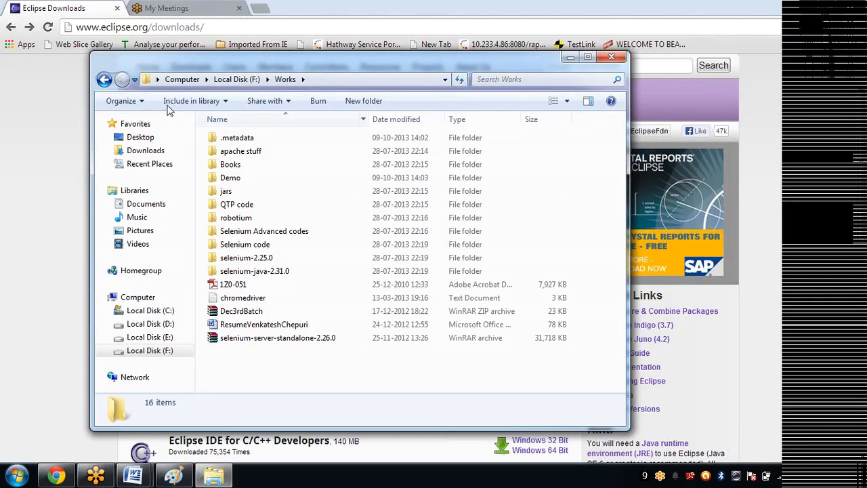
mouse_move(104, 79)
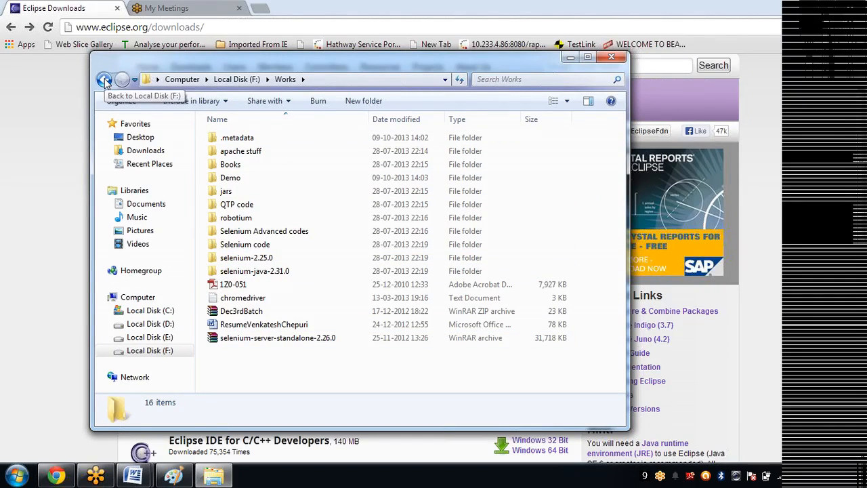
click(104, 79)
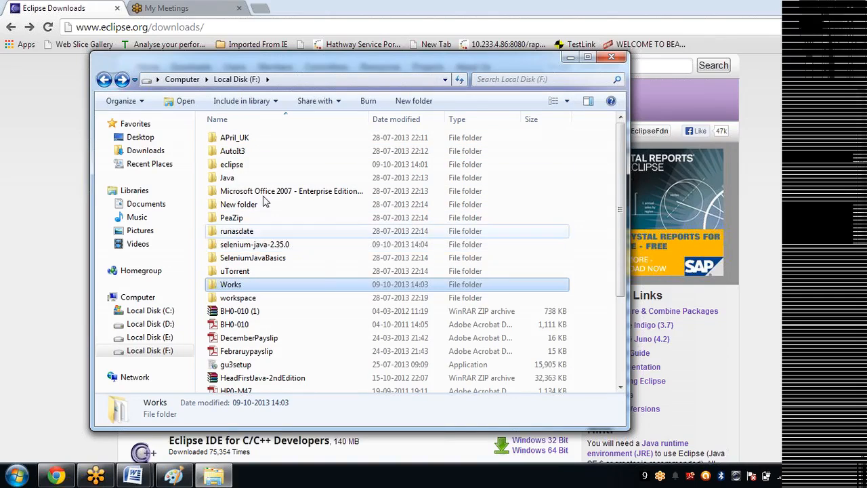
double_click(232, 164)
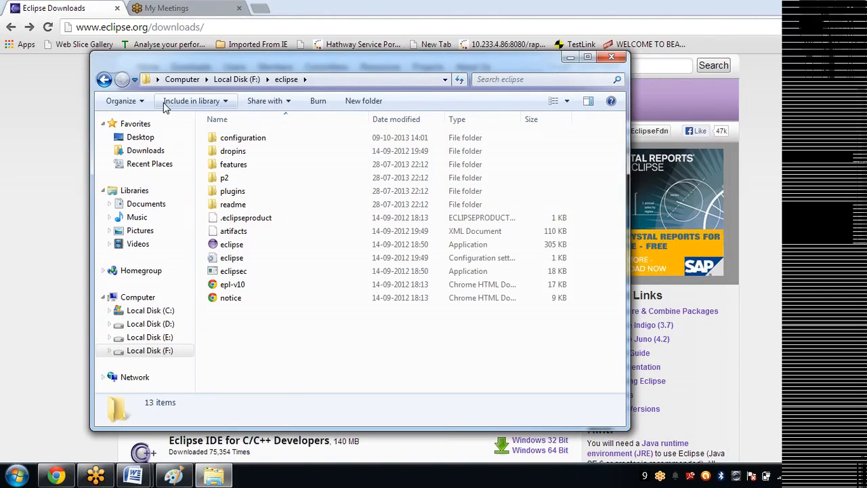
click(233, 151)
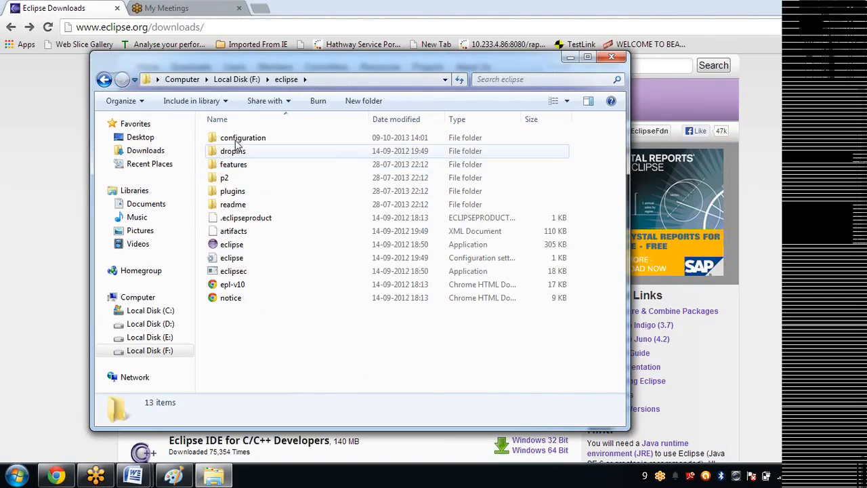
mouse_move(232, 244)
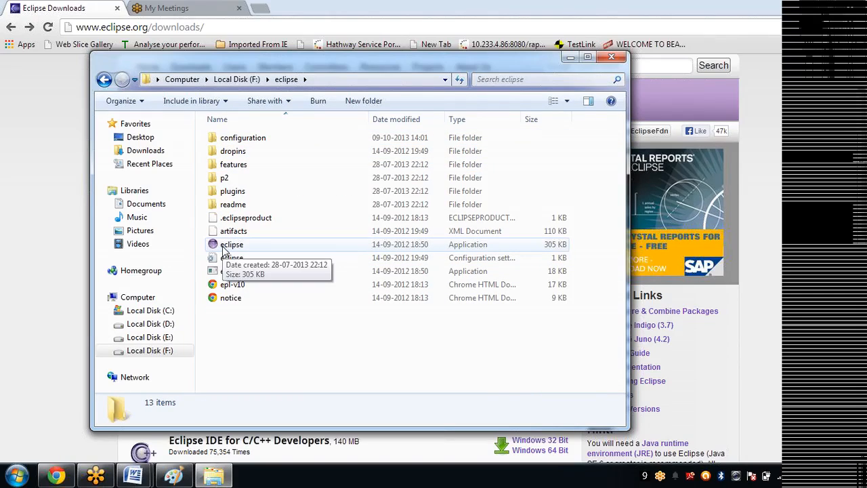
mouse_move(278, 247)
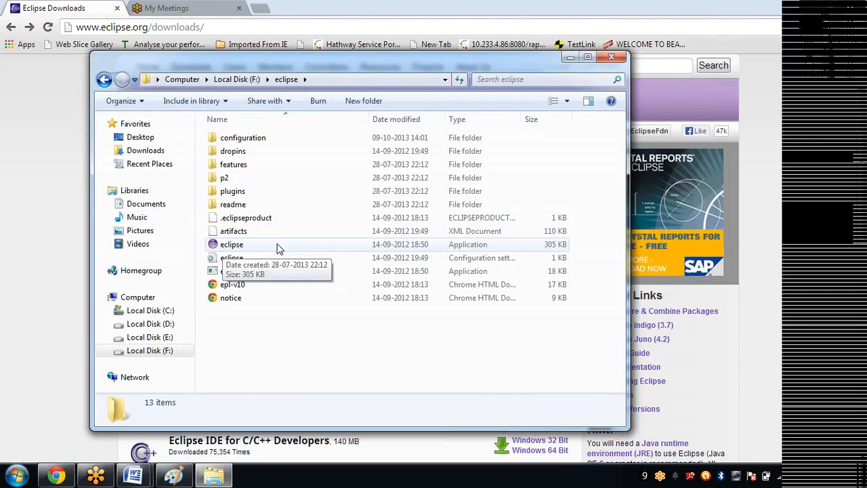
mouse_move(247, 250)
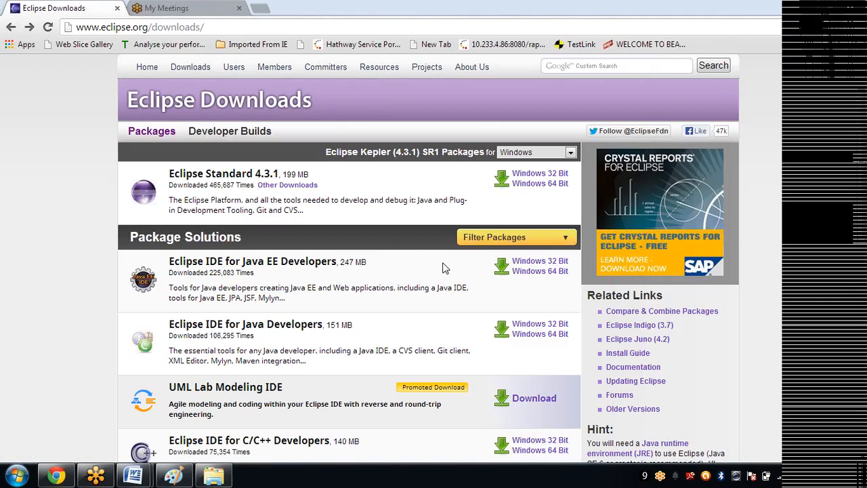
Copy 'Eclipse IDE for Java EE Developers' from the downloads page into the Word document as a heading.
double_click(244, 260)
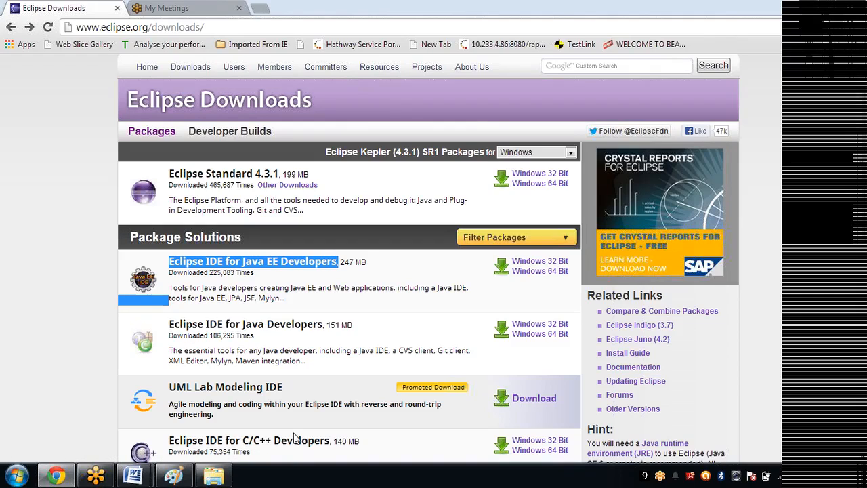
mouse_move(133, 474)
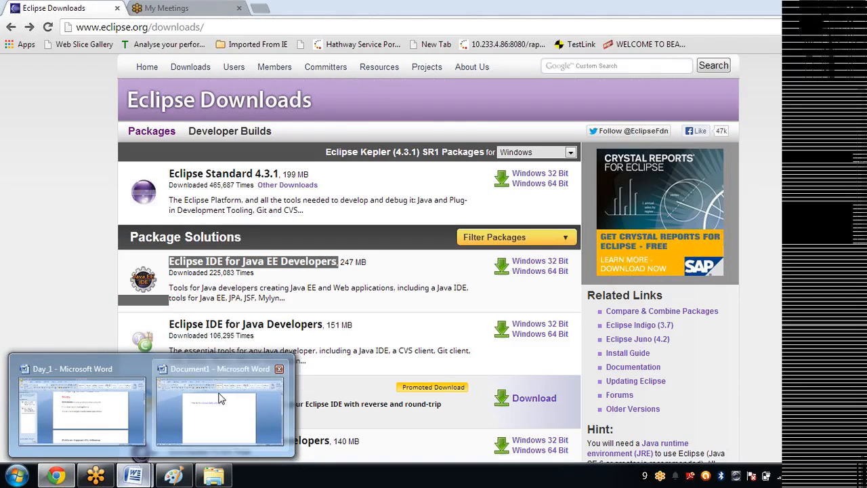
click(219, 407)
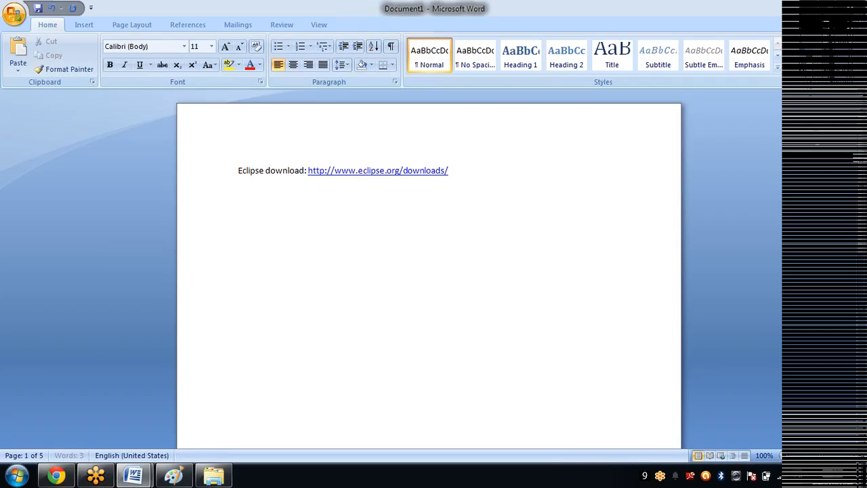
text(Eclipse IDE for Java EE Developers)
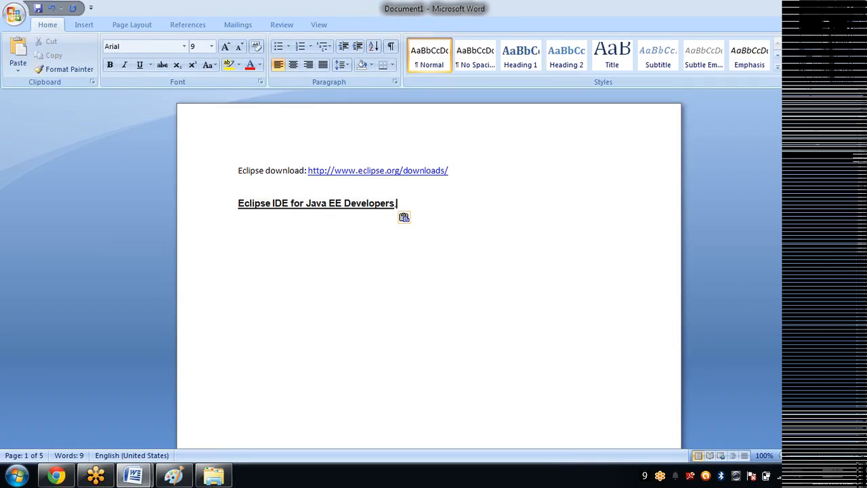
text(, o)
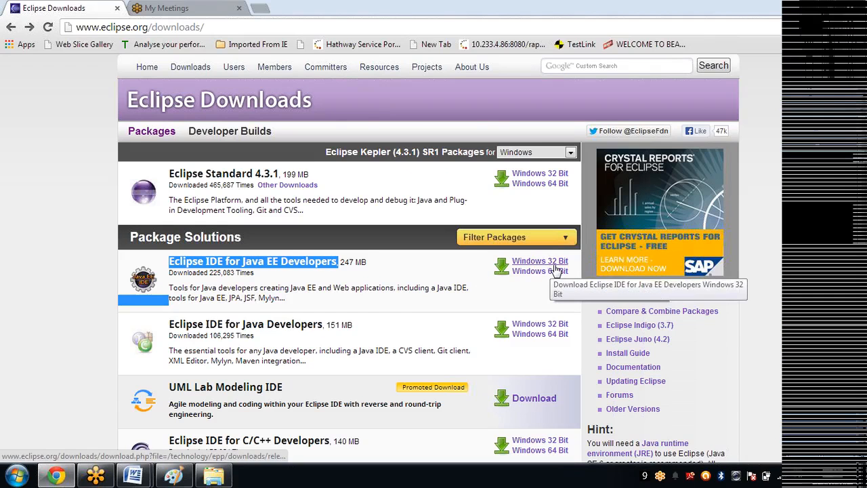
mouse_move(860, 292)
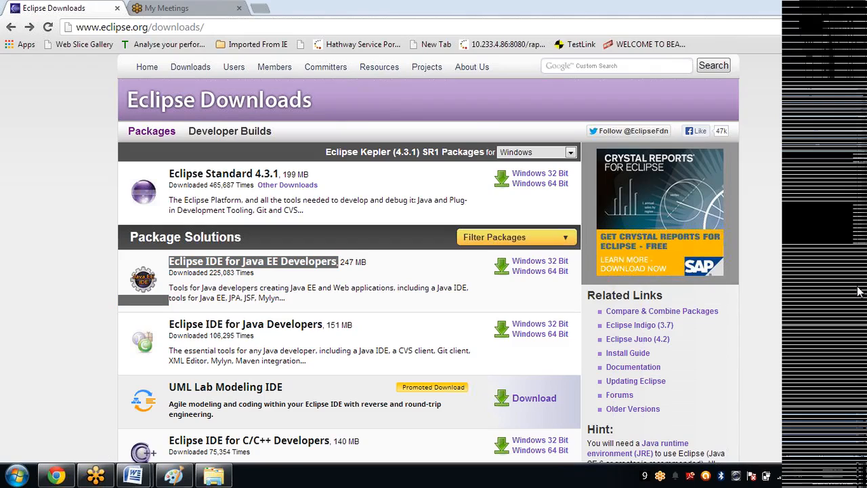
Show the F:\eclipse installation folder and pick out the eclipse.exe application file.
click(133, 474)
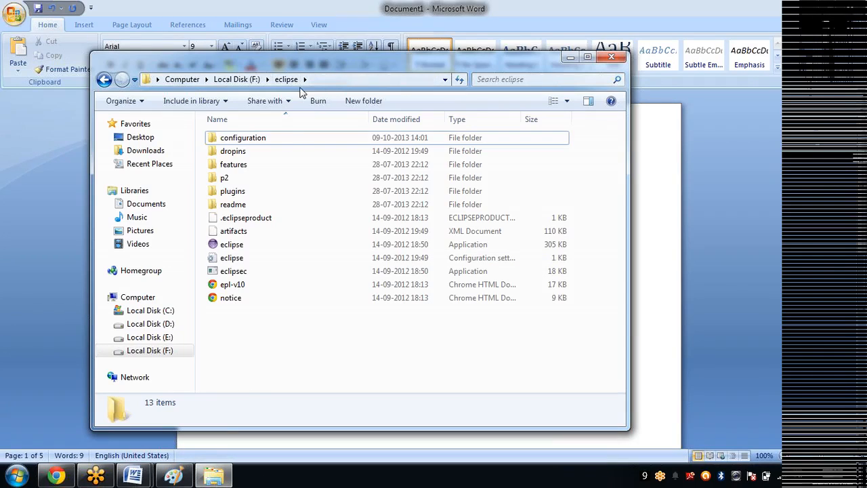
click(232, 244)
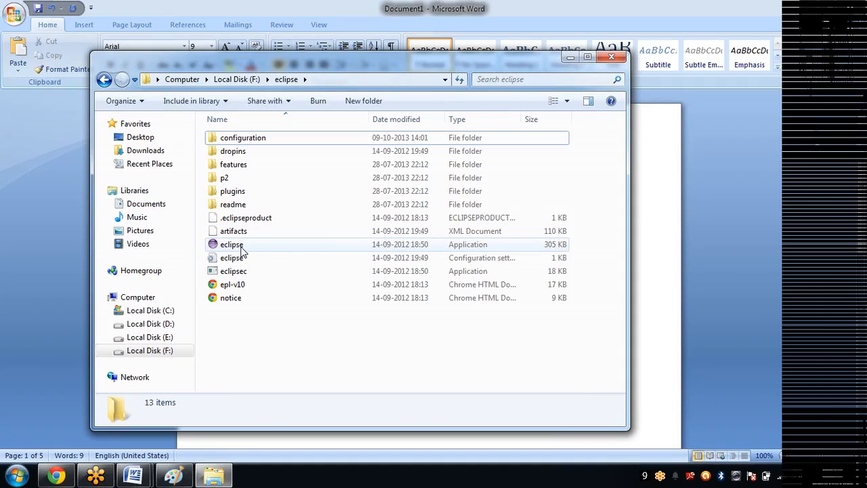
mouse_move(231, 244)
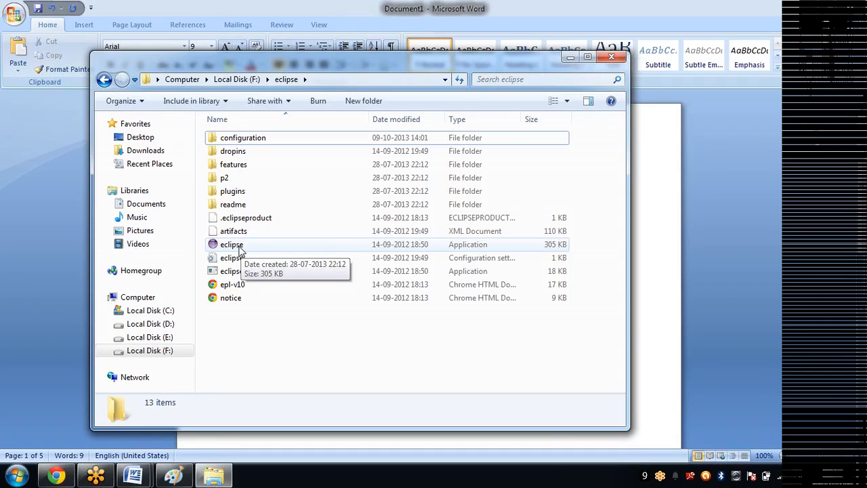
mouse_move(566, 65)
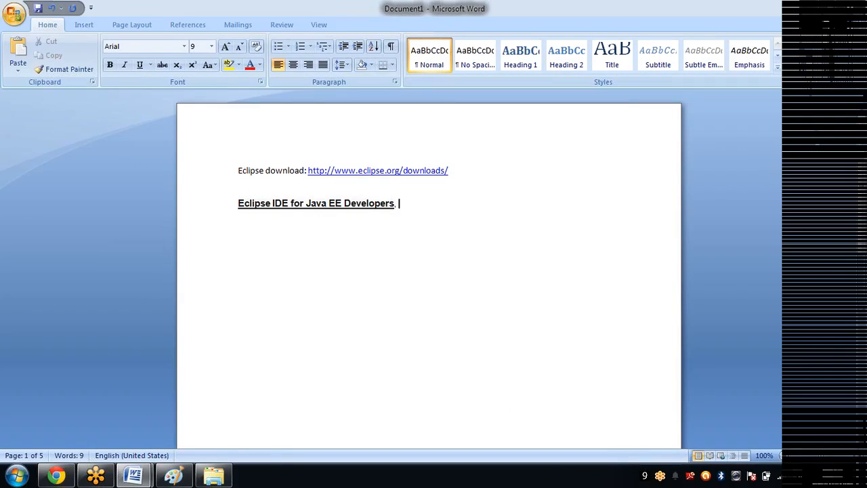
Insert the line 'Prerequsite to download Eclipse:' before the Eclipse download link in the guide.
key(ctrl+a)
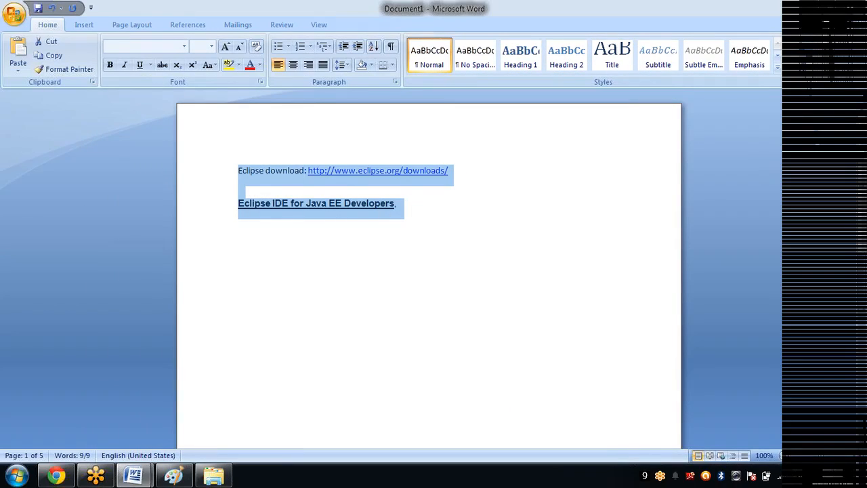
click(398, 204)
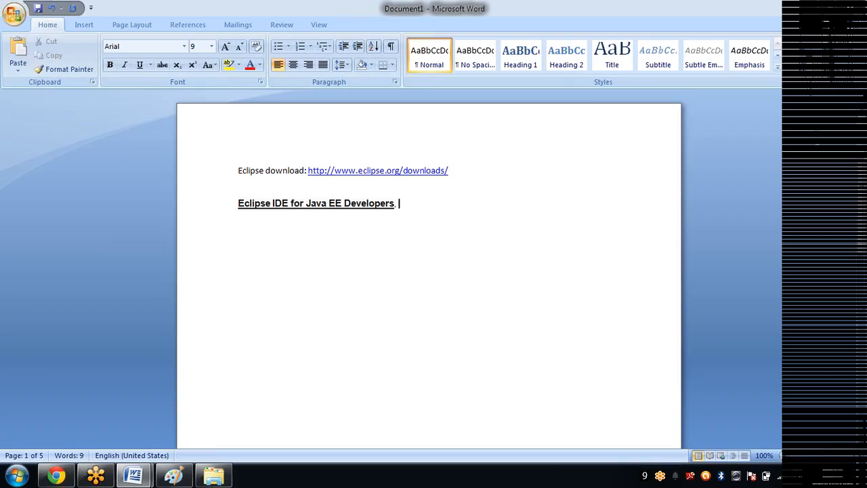
click(240, 171)
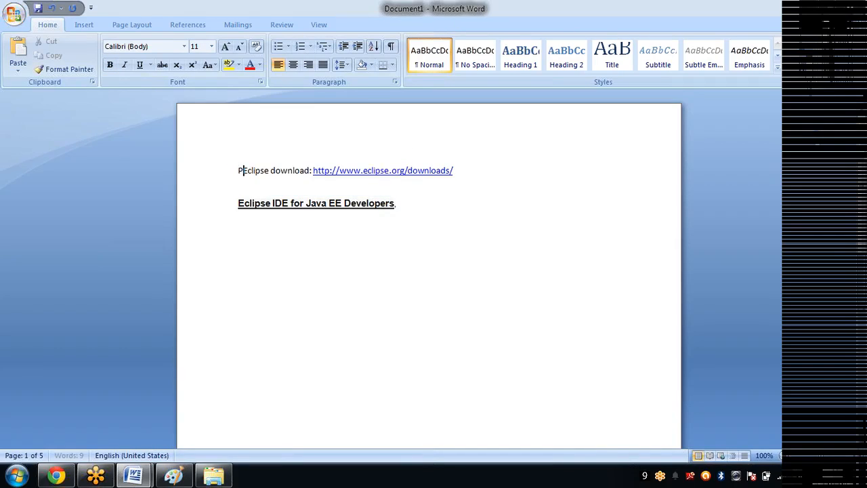
text(rerequsite to download Eclipse:)
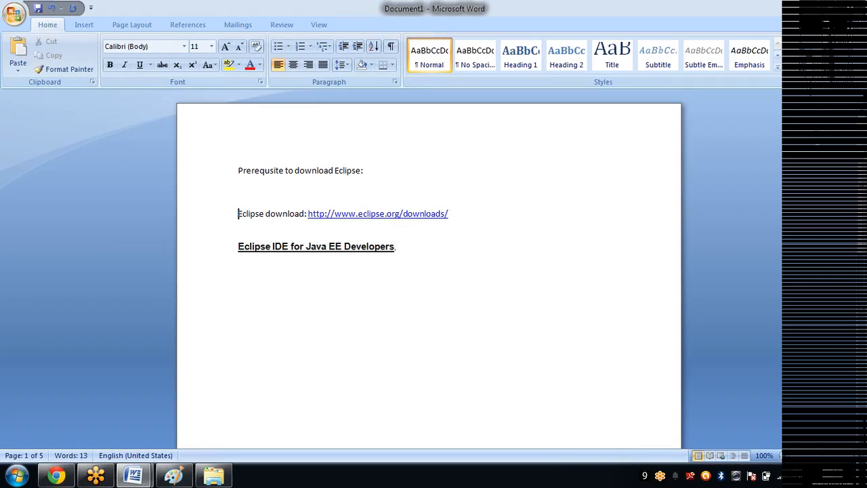
click(238, 192)
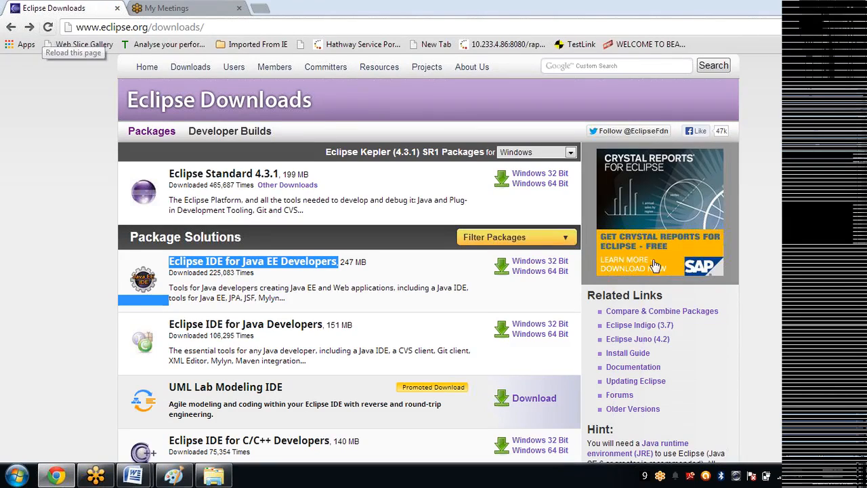
mouse_move(3, 477)
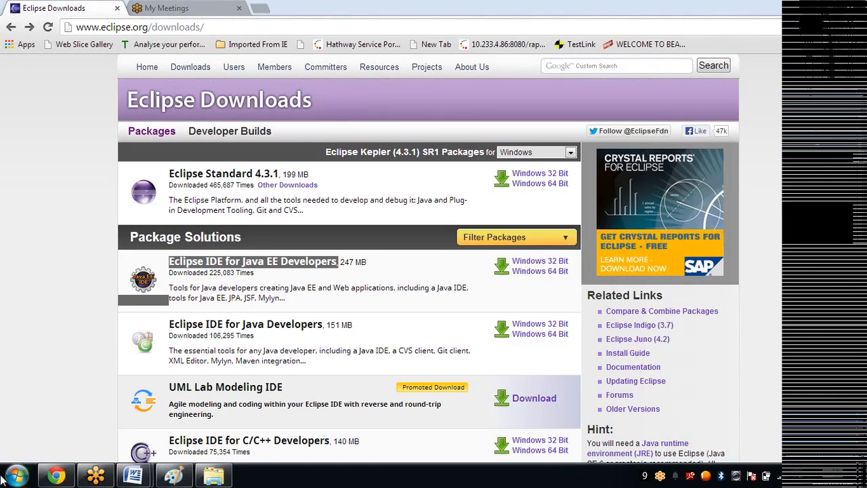
mouse_move(14, 474)
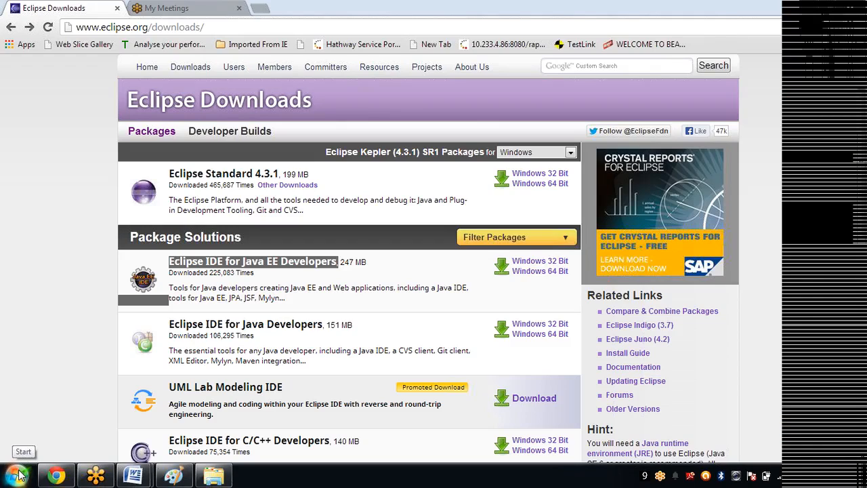
Open C:\Program Files from Computer and check the Java folder with jdk1.6.0_32 and jre6.
click(14, 472)
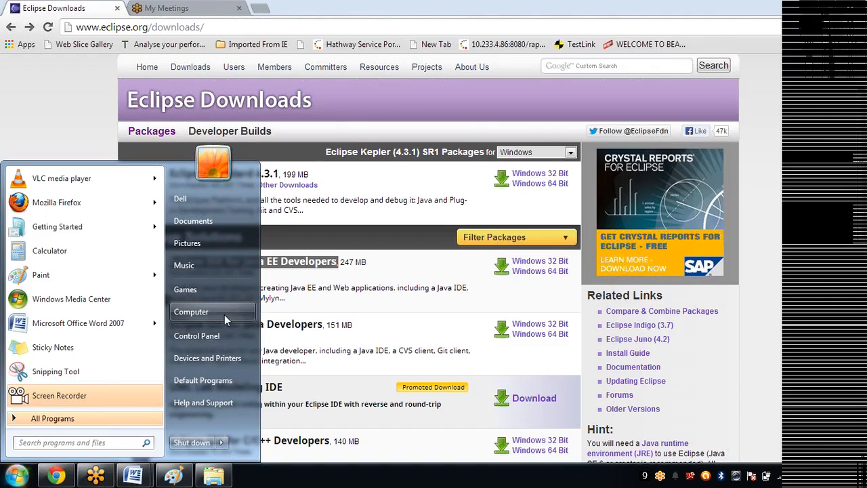
click(191, 312)
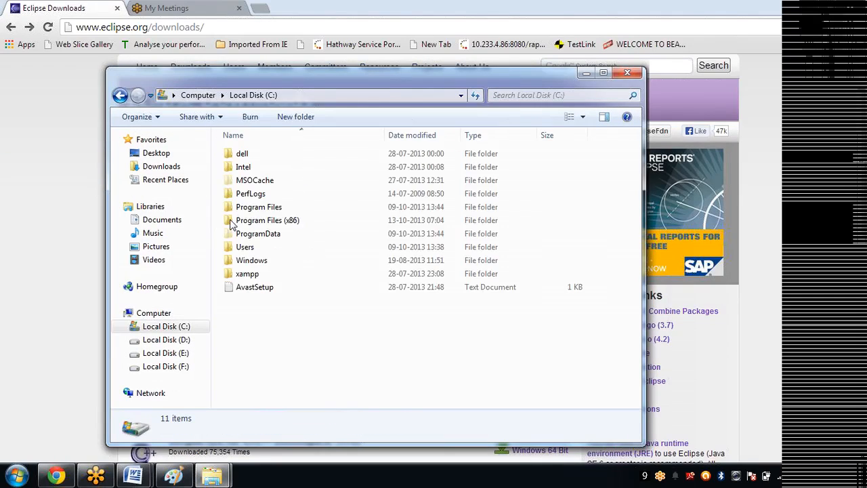
double_click(258, 206)
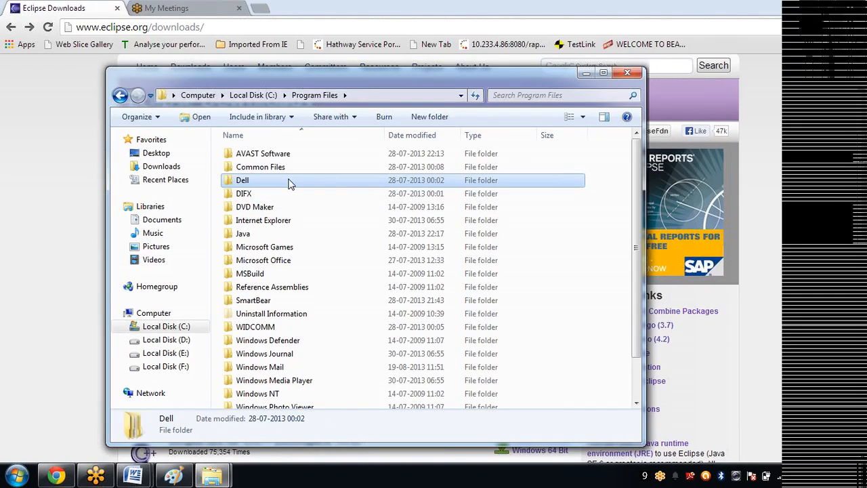
click(243, 233)
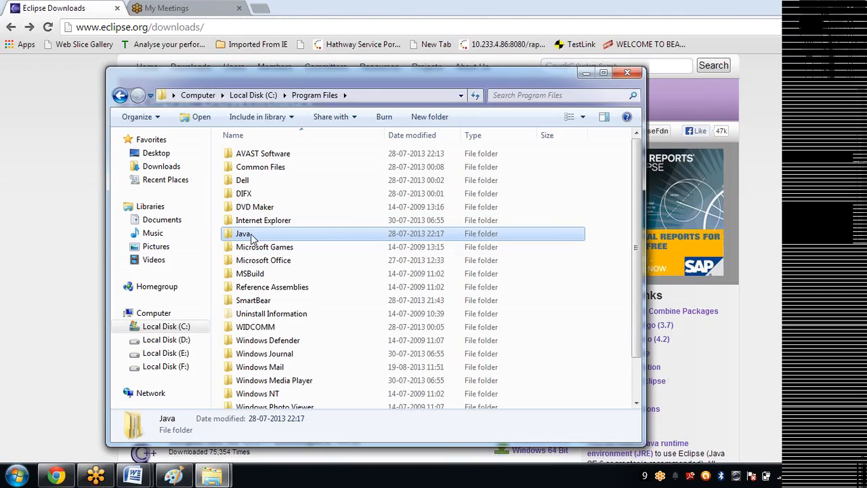
mouse_move(379, 237)
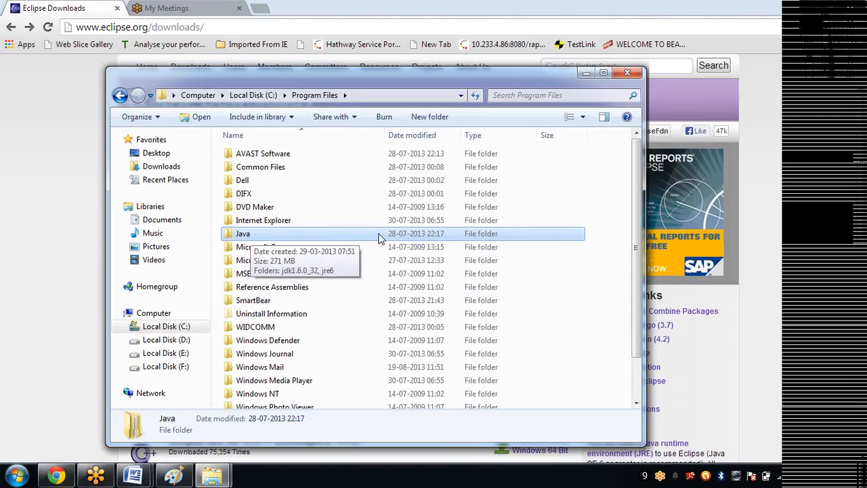
mouse_move(504, 238)
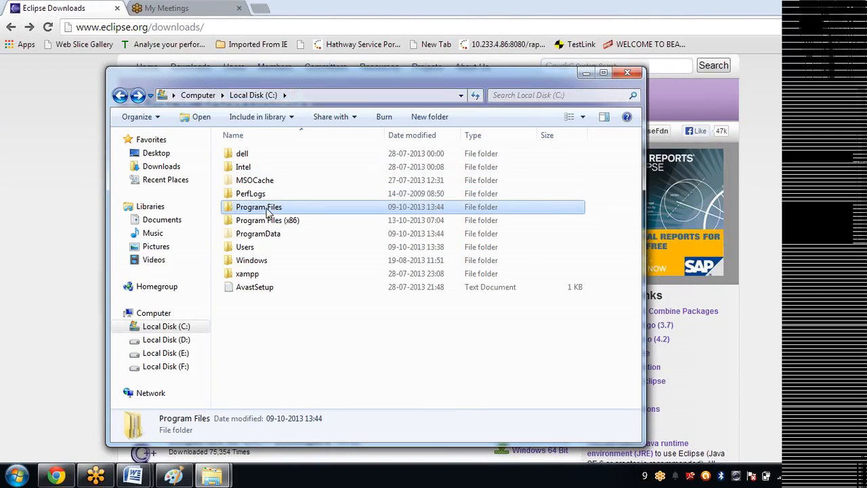
Check Program Files (x86) for Java, then return to C: and reopen Program Files.
double_click(267, 219)
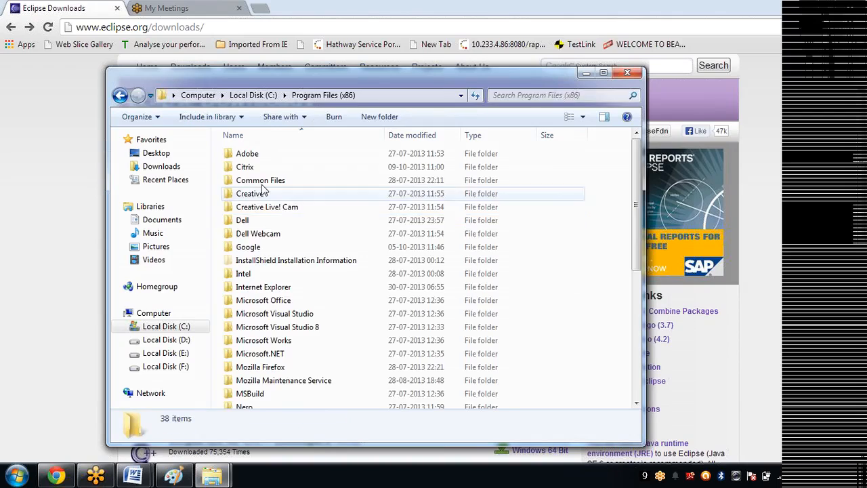
click(260, 179)
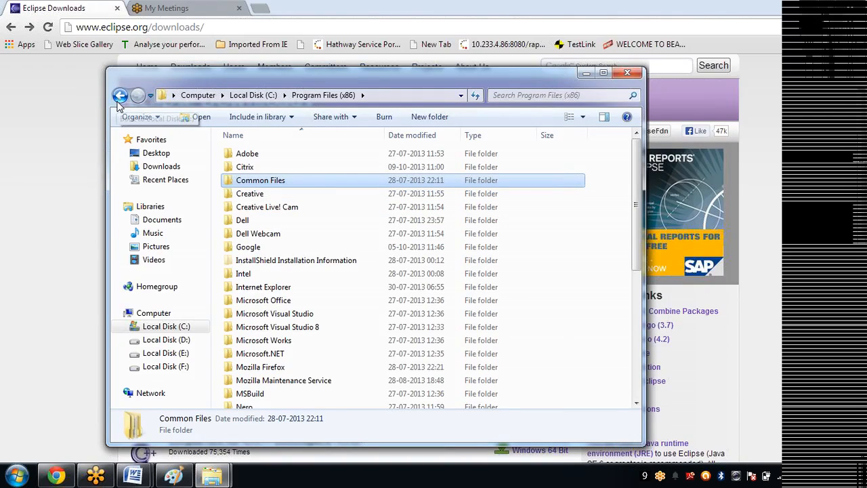
click(120, 95)
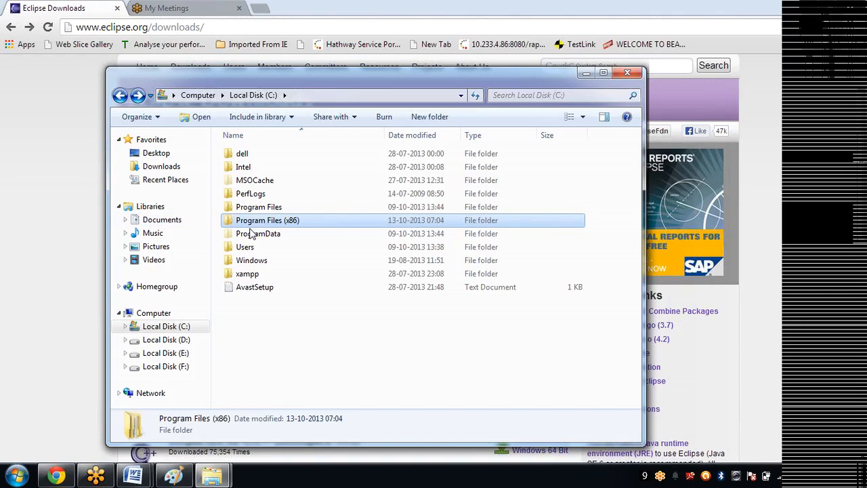
click(259, 206)
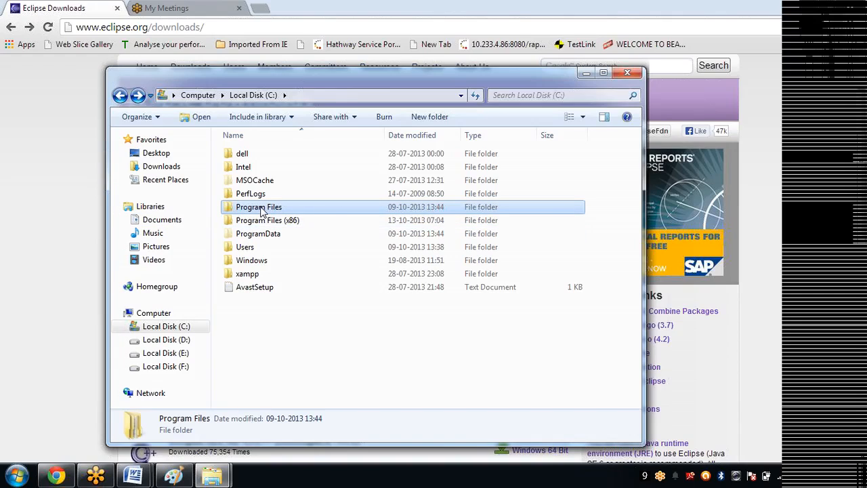
mouse_move(272, 207)
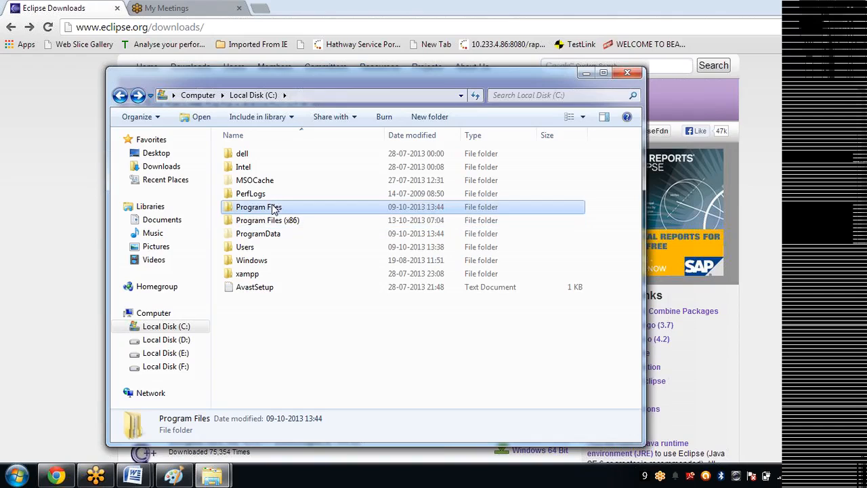
double_click(258, 206)
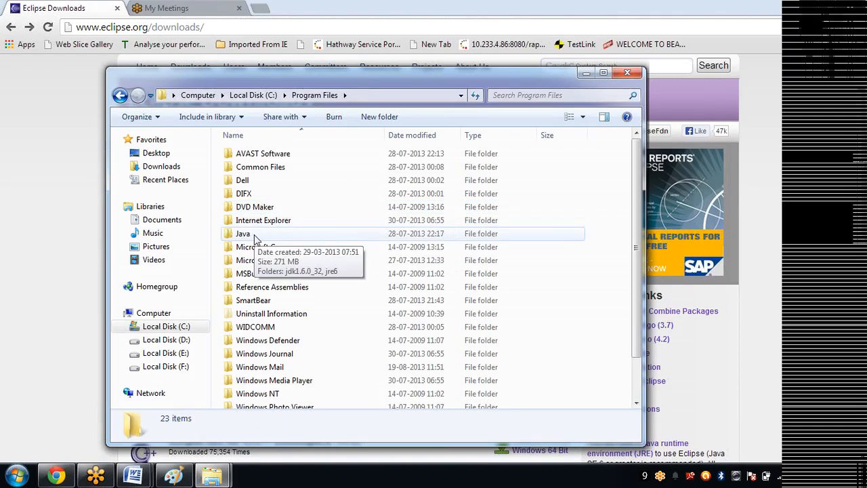
mouse_move(596, 74)
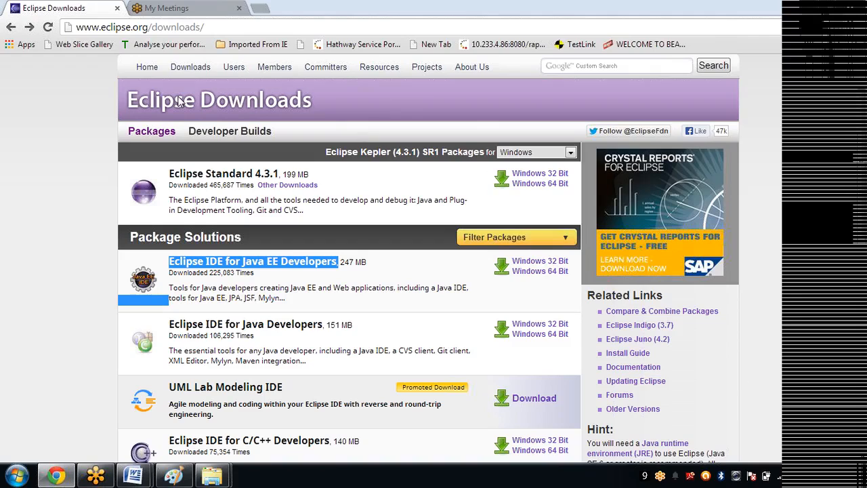
mouse_move(24, 43)
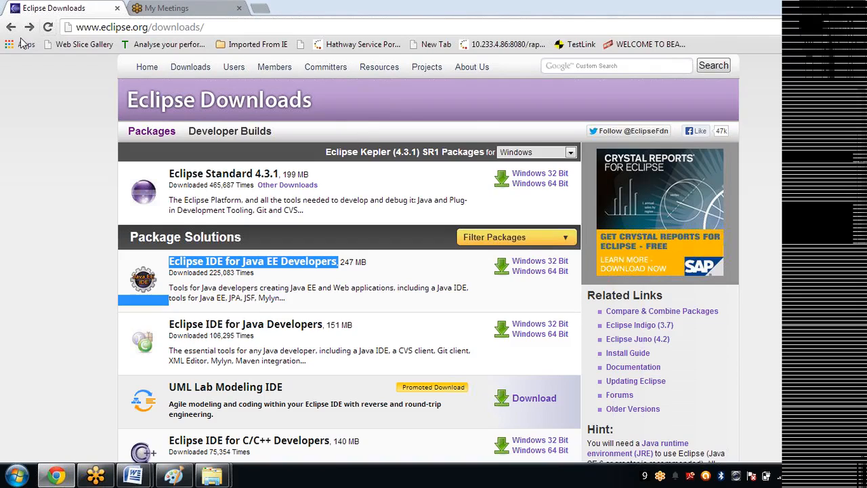
Search Google for 'java download' and open the java.com Download Free Java Software result.
click(10, 27)
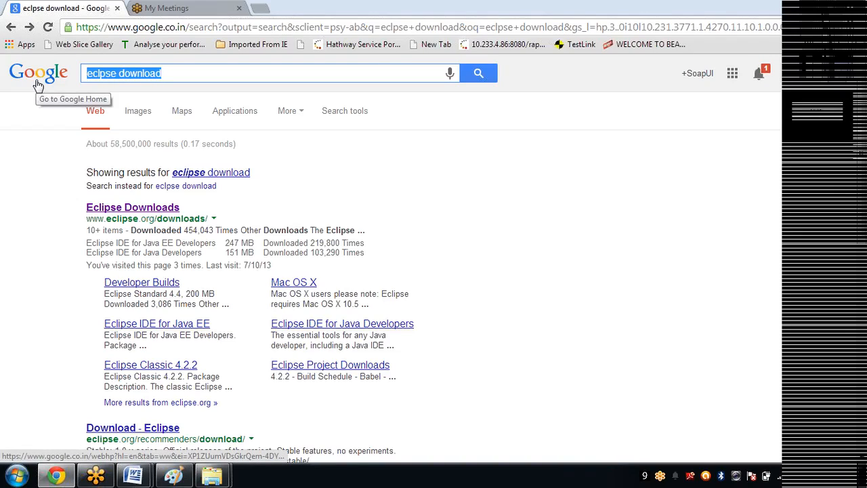
text(js)
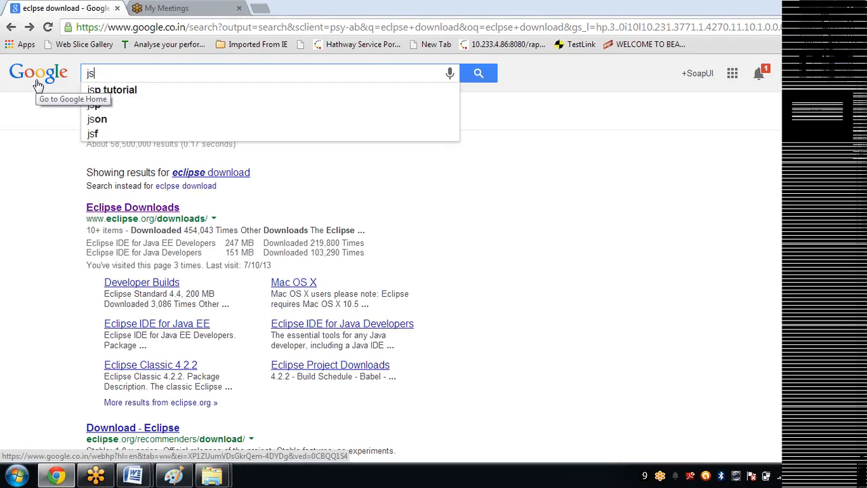
text(java download)
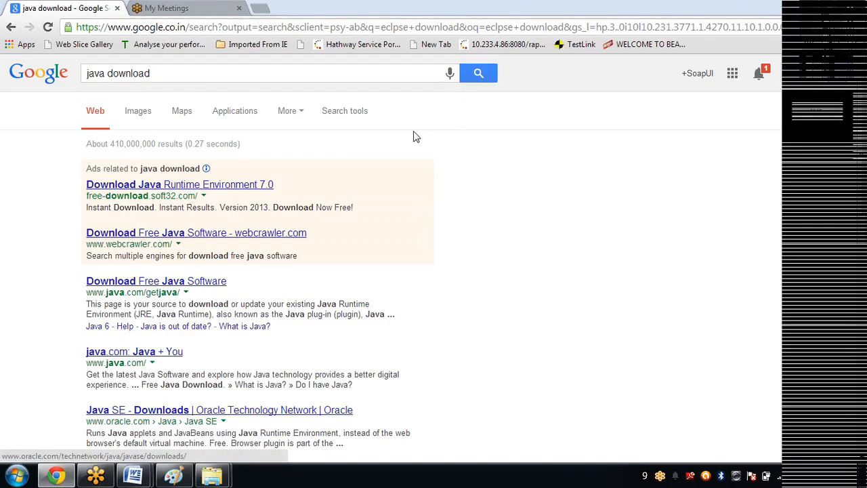
scroll(down, 3)
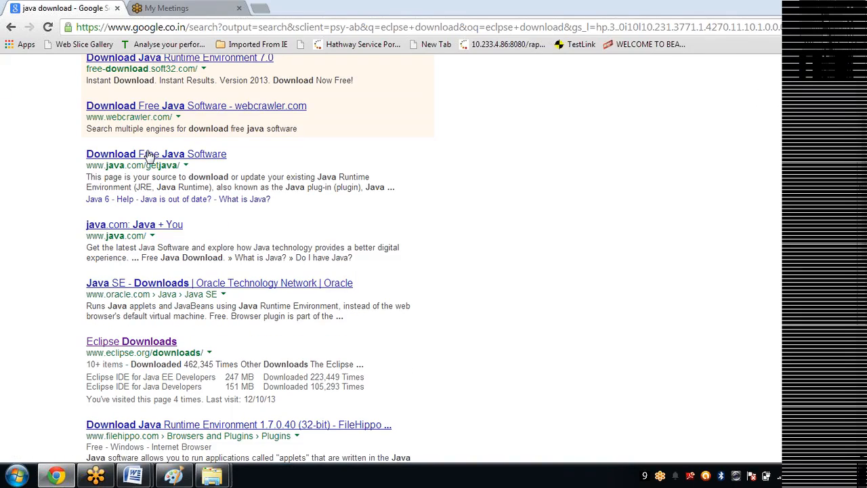
scroll(up, 3)
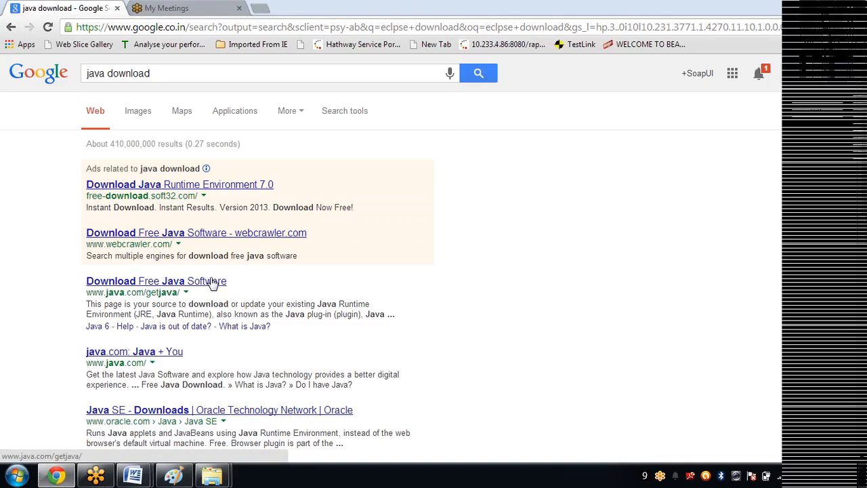
click(155, 281)
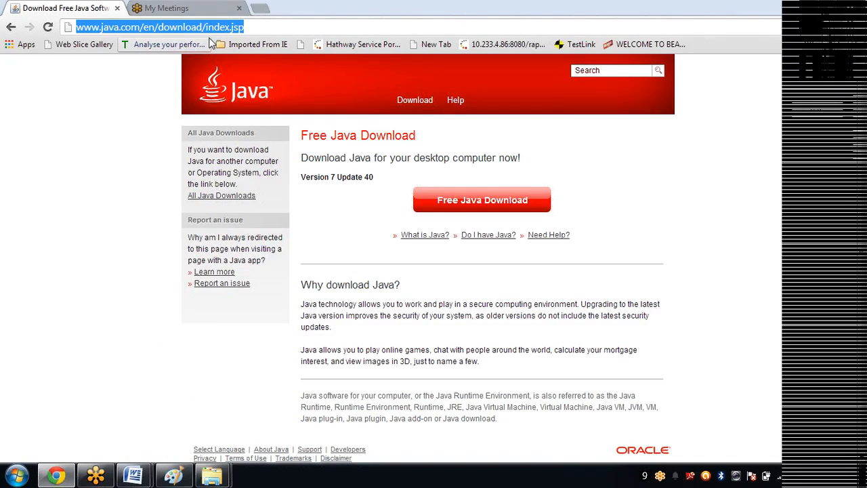
mouse_move(133, 474)
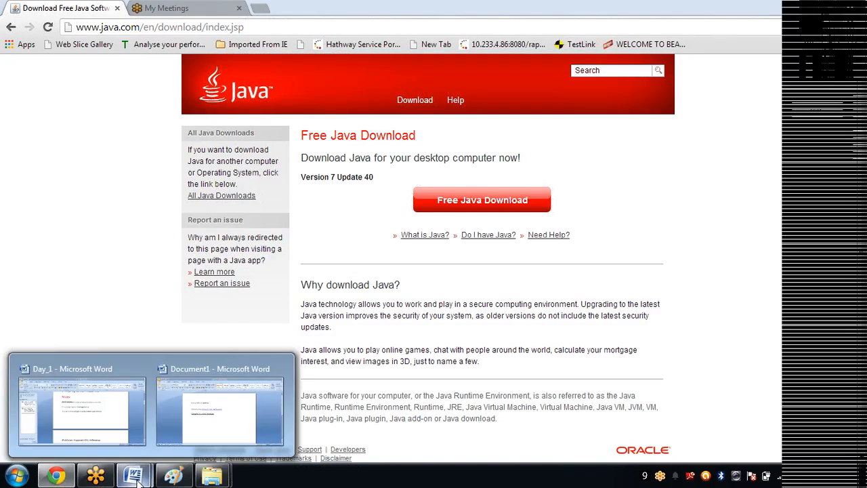
click(219, 409)
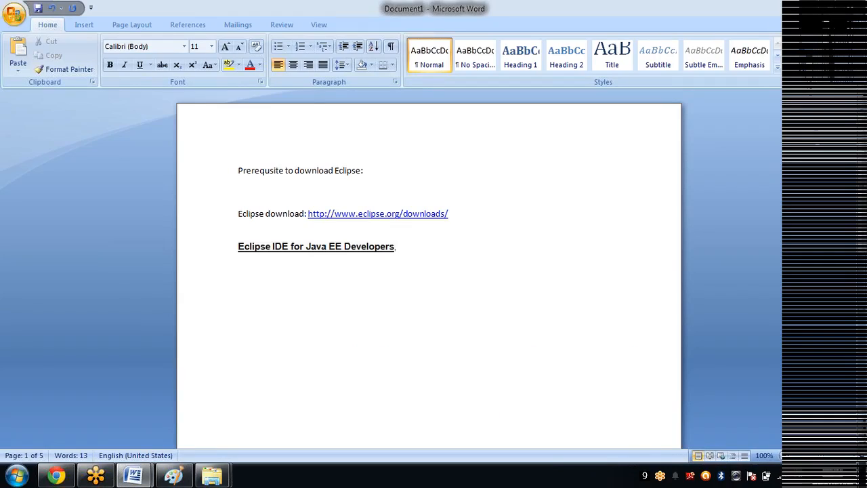
text(Downl)
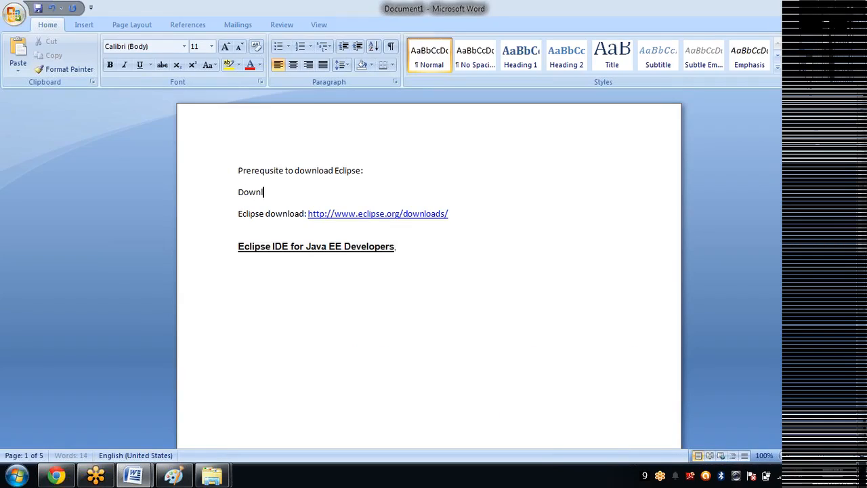
text(oad Java)
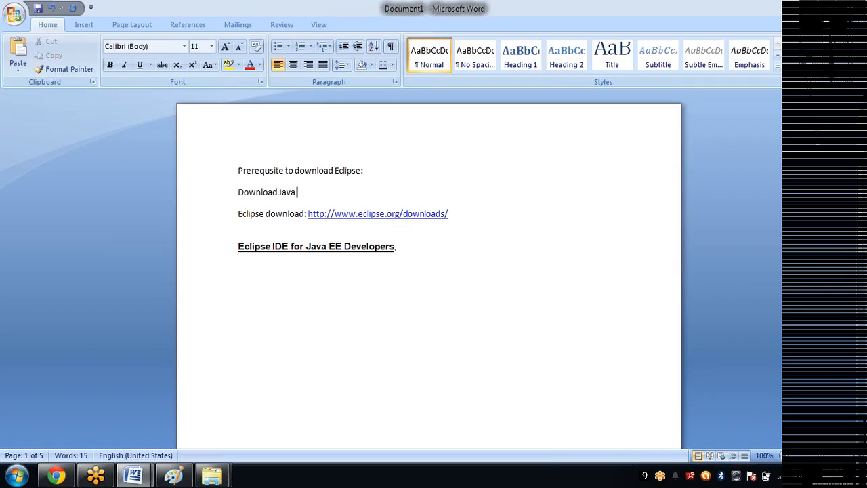
text(: http://www.java.com/en/download/index.jsp)
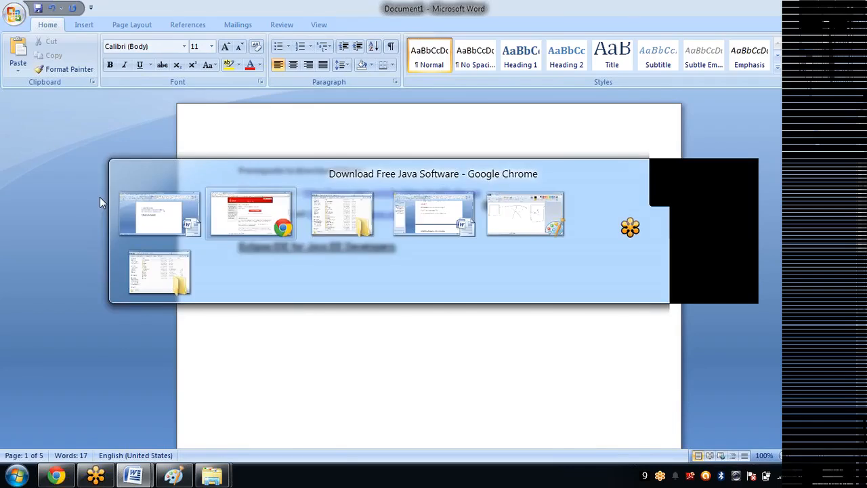
Start the free Java for Windows download and agree to the terms.
click(251, 214)
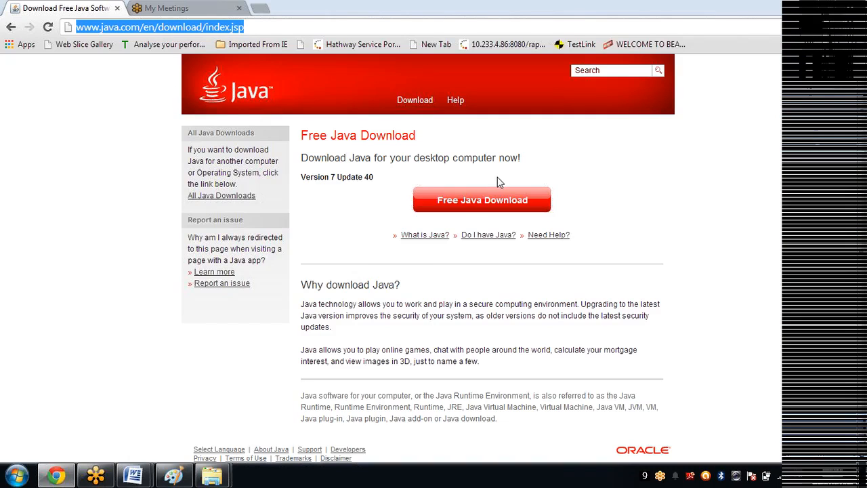
click(483, 199)
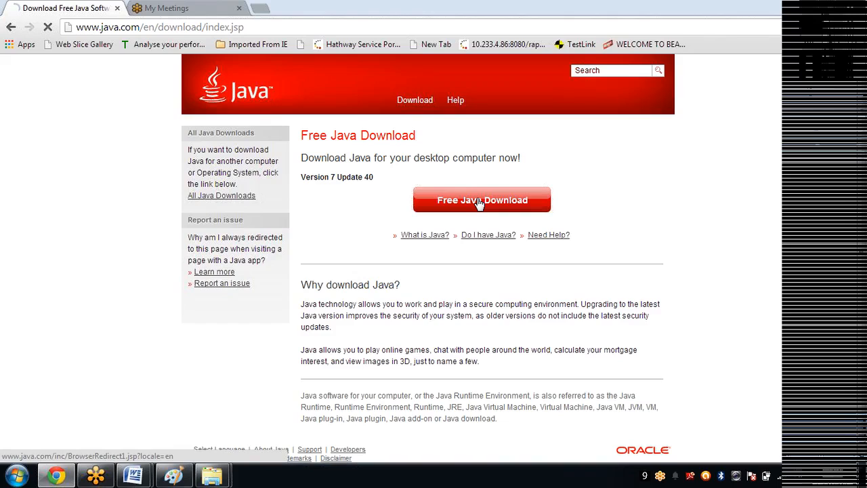
click(483, 199)
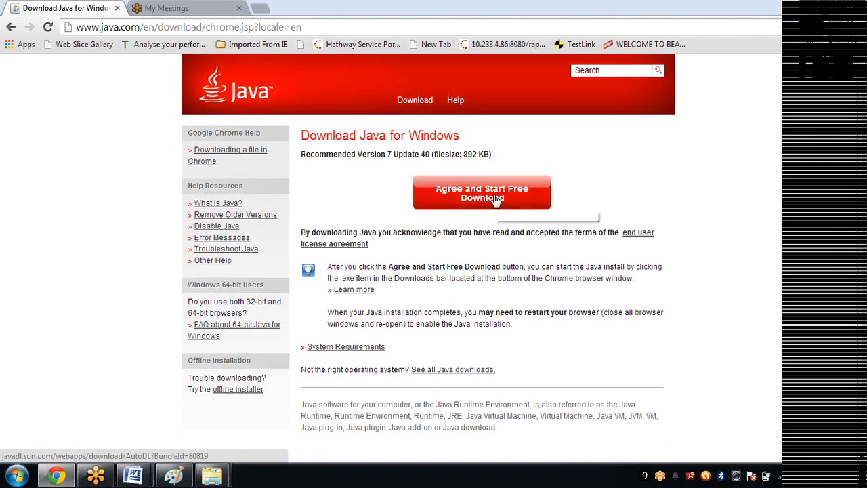
click(481, 192)
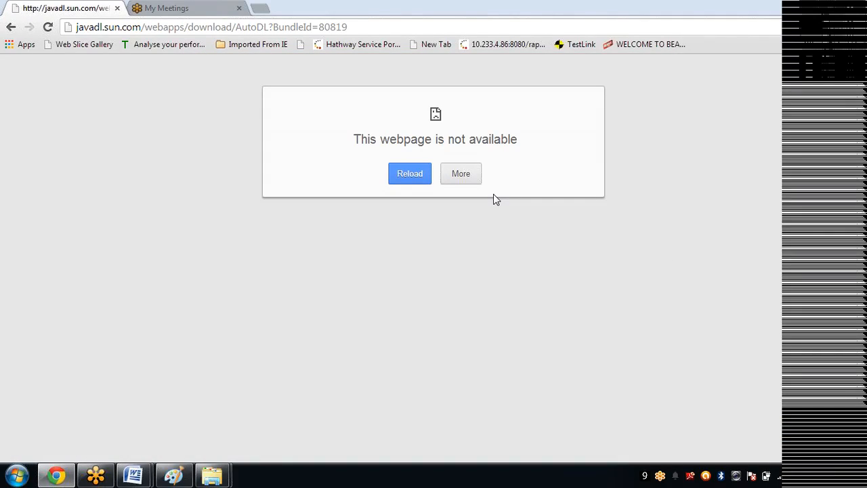
Retry the unavailable download page several times, then go back.
click(409, 173)
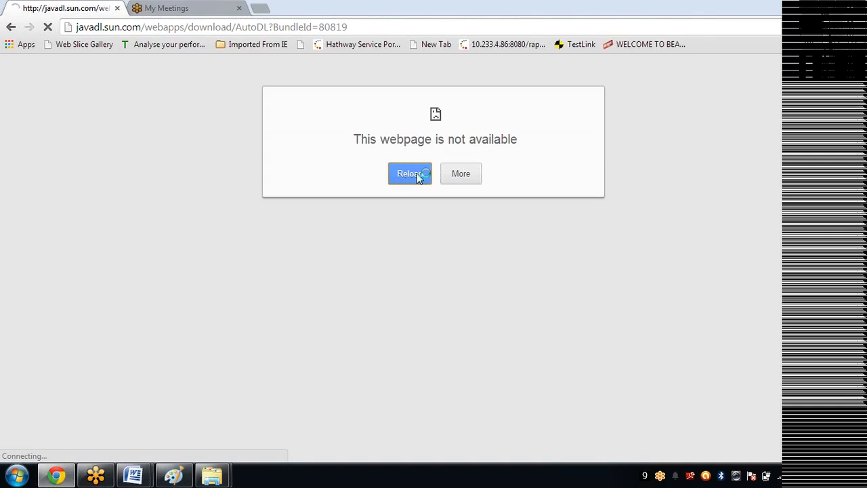
click(409, 173)
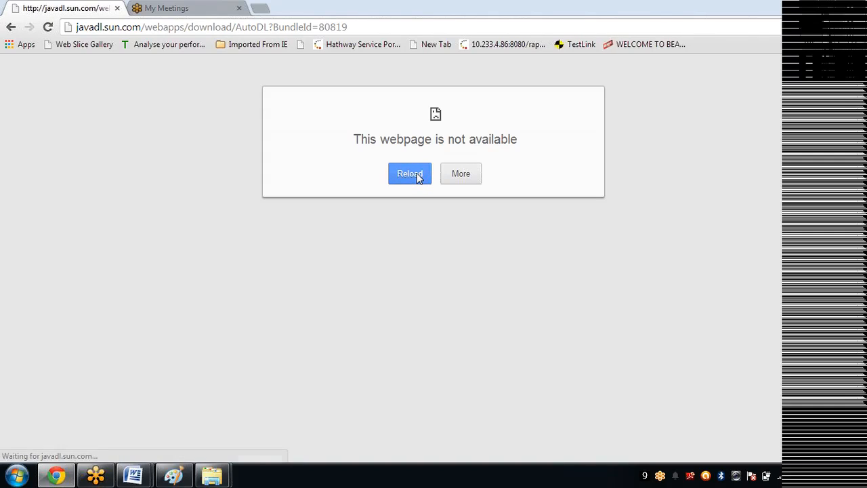
click(409, 174)
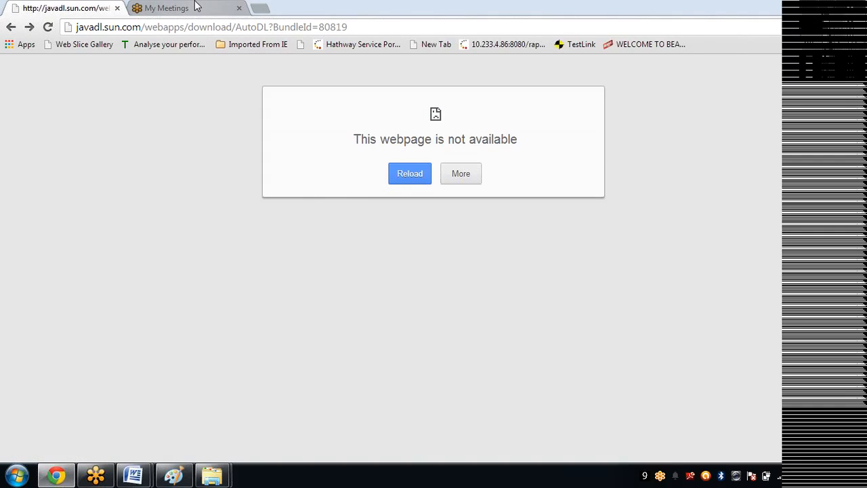
click(11, 27)
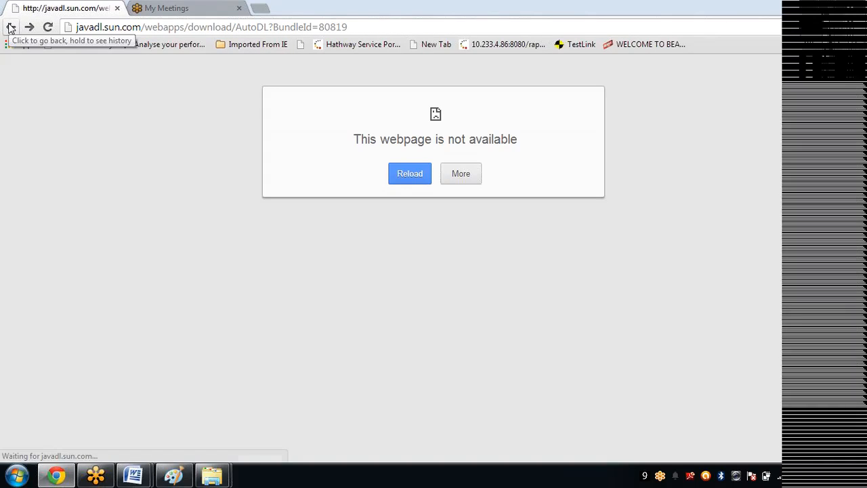
mouse_move(27, 32)
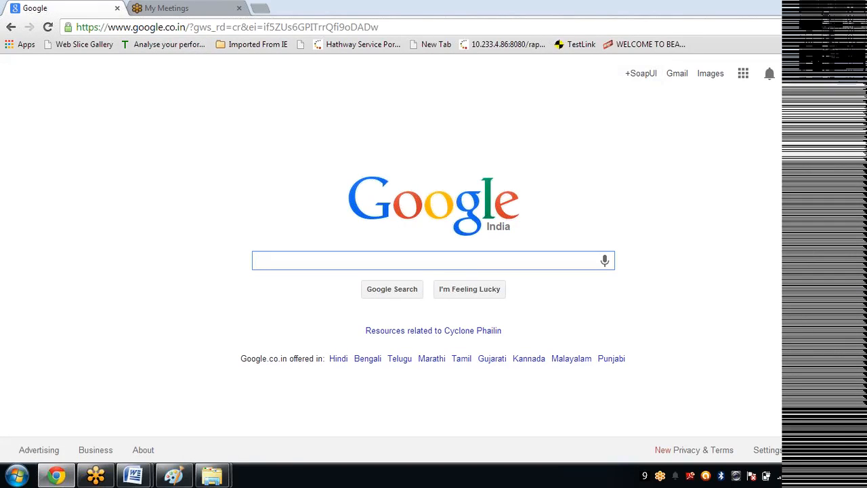
Search 'java download', reach the Java for Windows page and agree to start the download again.
text(java d)
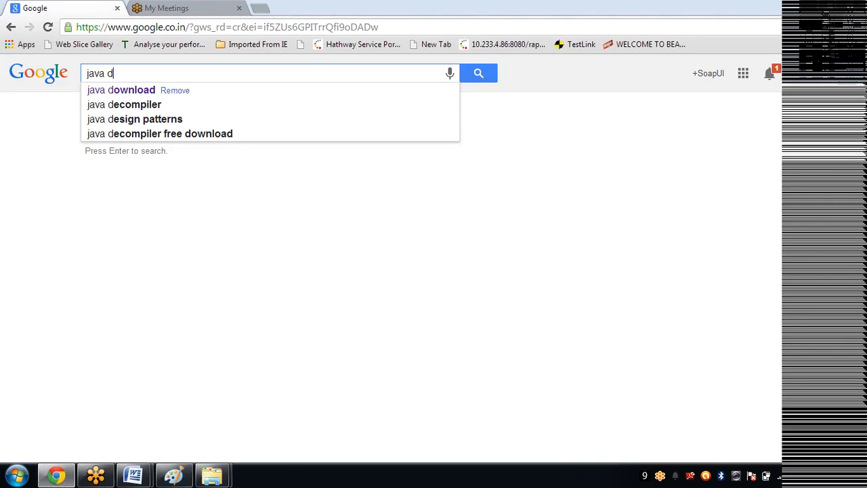
click(120, 89)
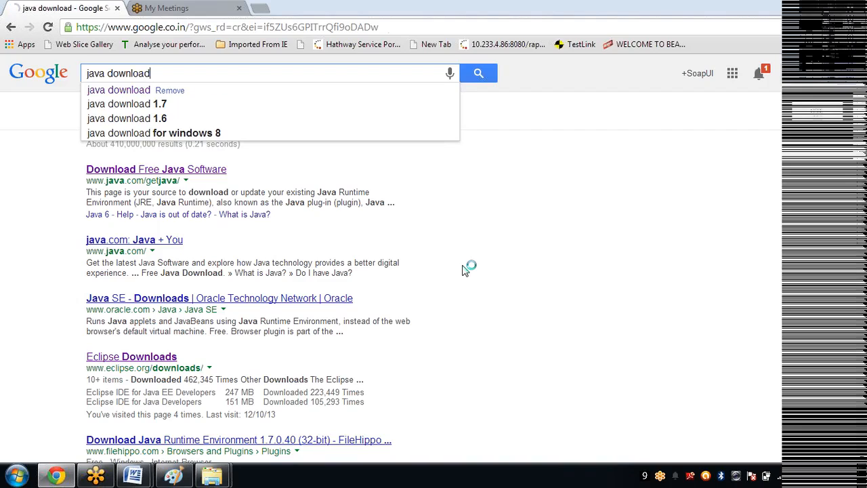
click(156, 168)
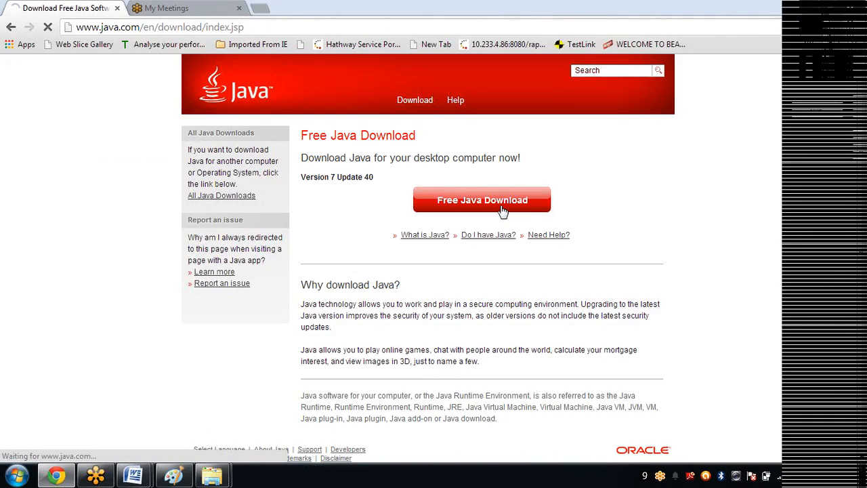
click(482, 199)
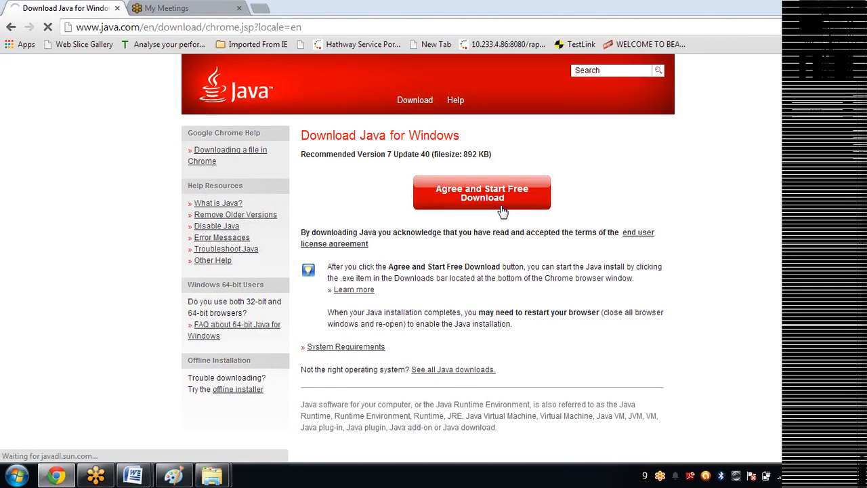
click(483, 192)
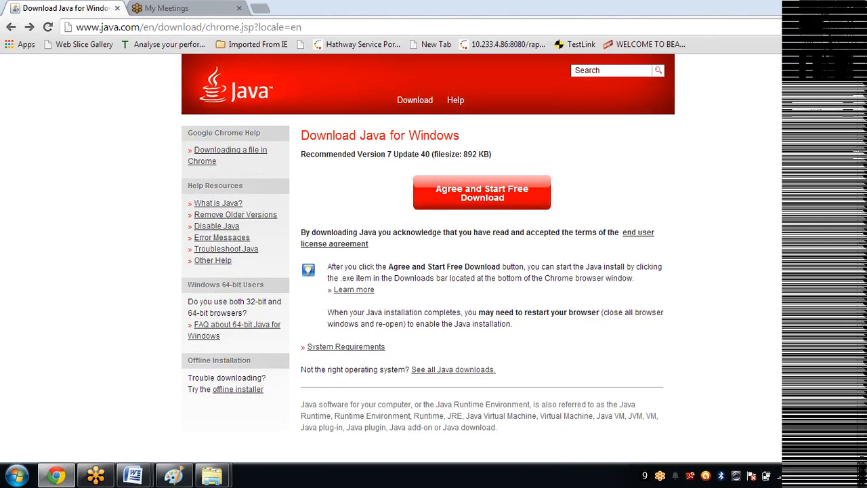
mouse_move(459, 203)
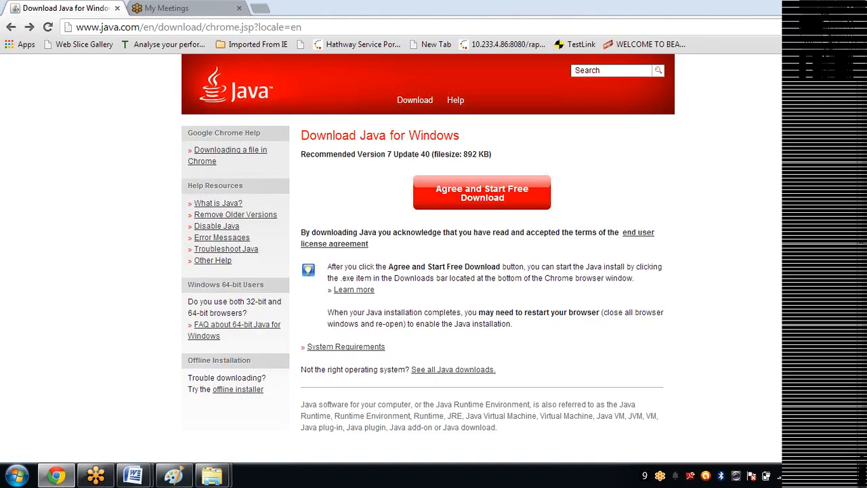
mouse_move(495, 200)
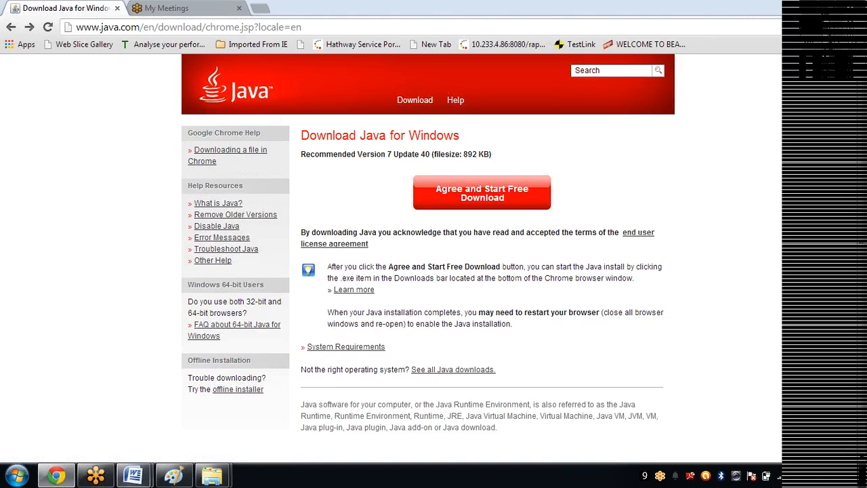
mouse_move(580, 228)
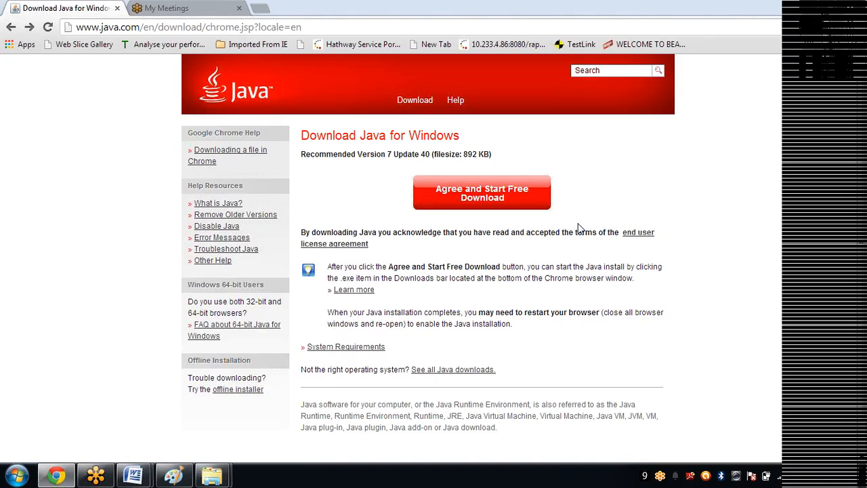
mouse_move(295, 176)
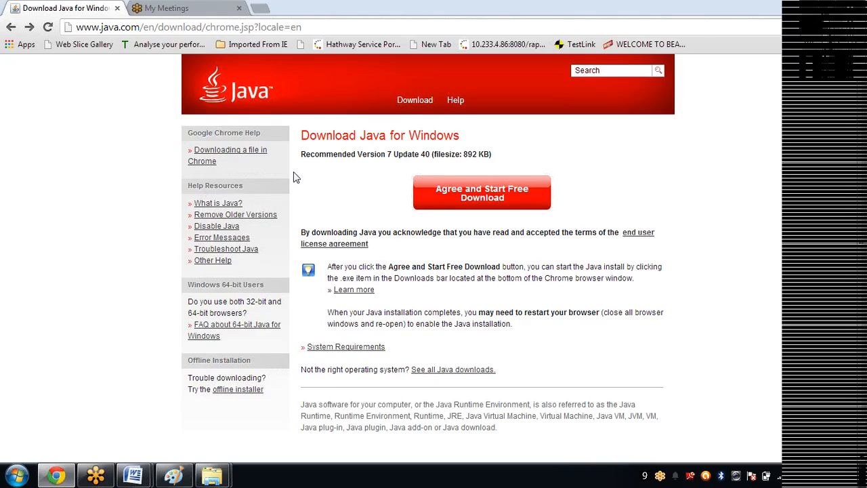
mouse_move(47, 461)
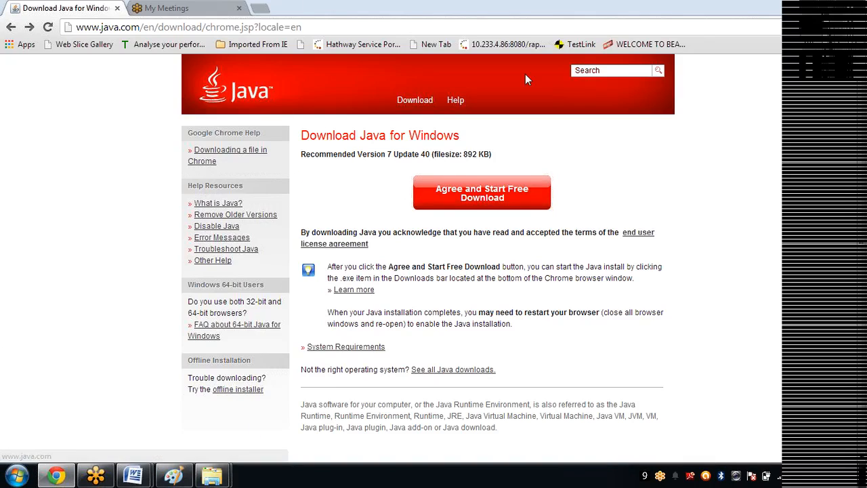
mouse_move(582, 5)
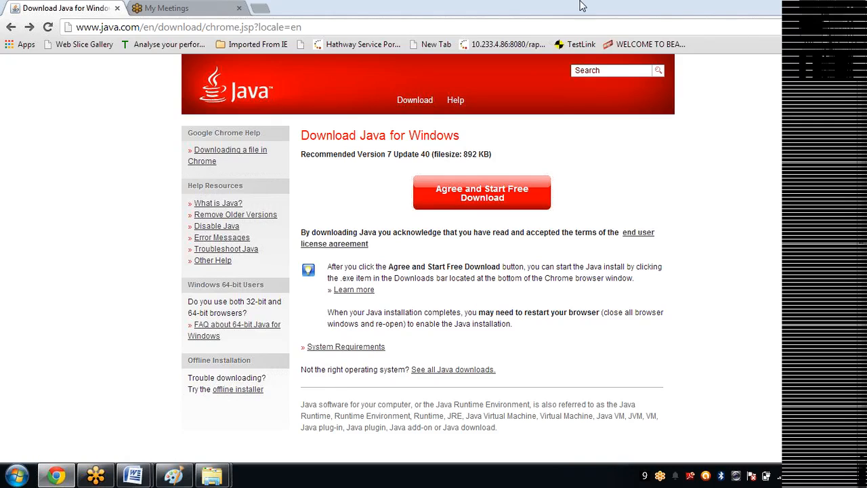
Bring the Word setup guide back and place the cursor below the Eclipse IDE heading.
click(16, 475)
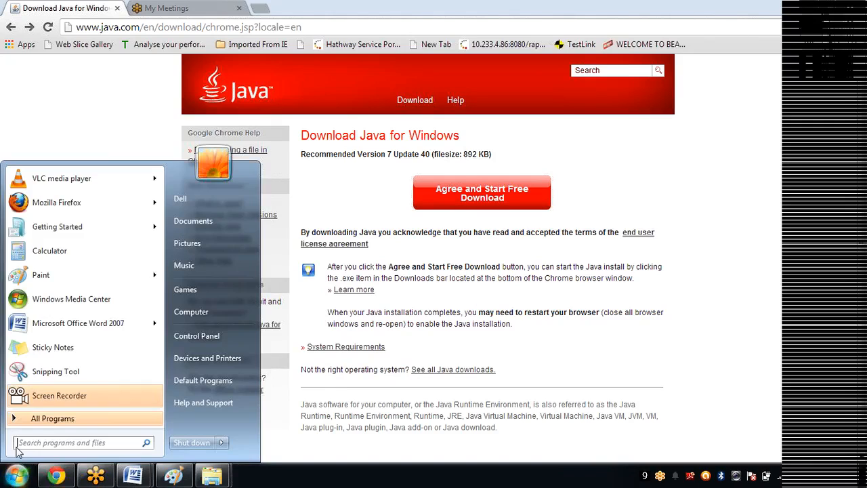
click(191, 311)
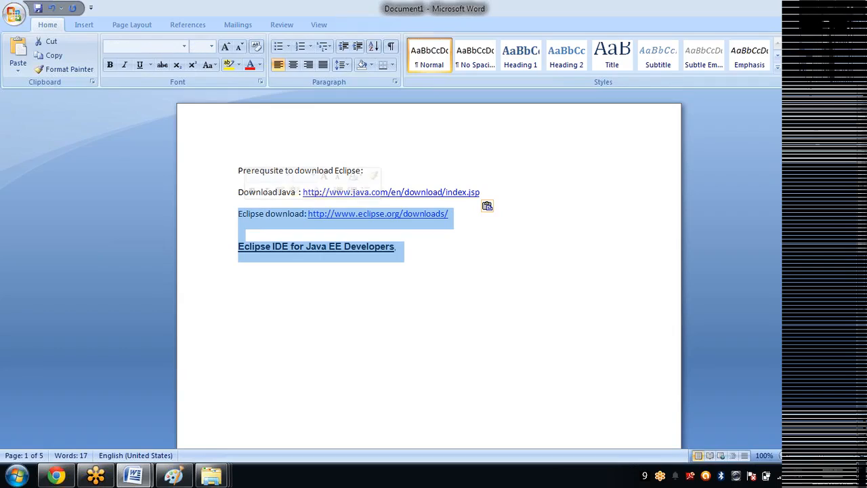
click(364, 171)
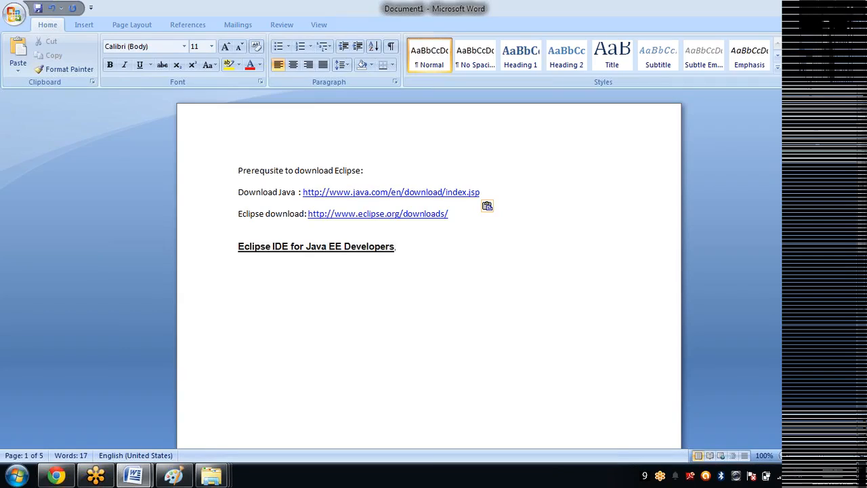
click(398, 247)
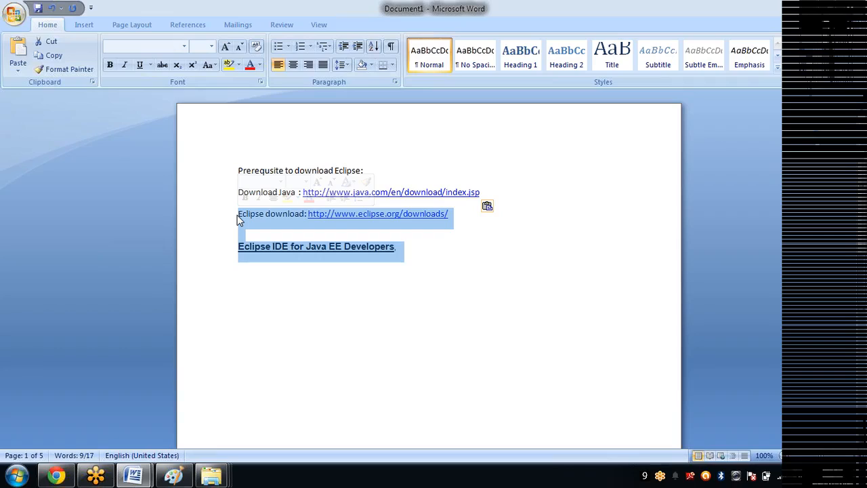
mouse_move(390, 193)
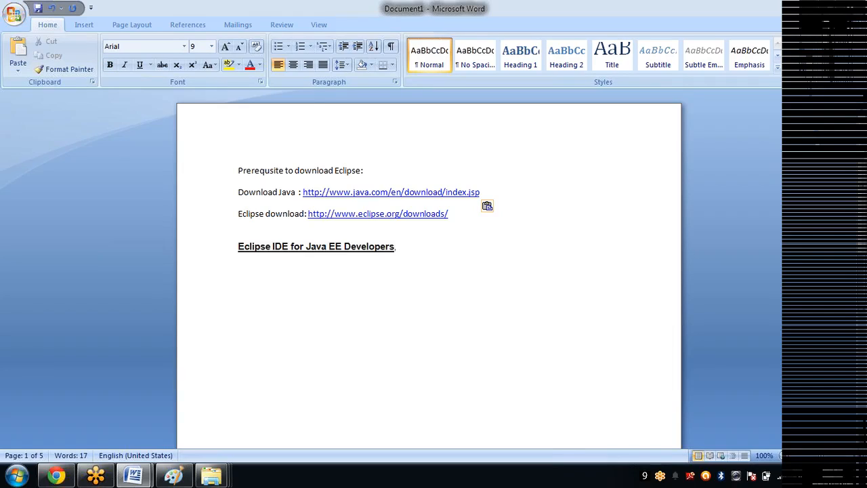
click(238, 269)
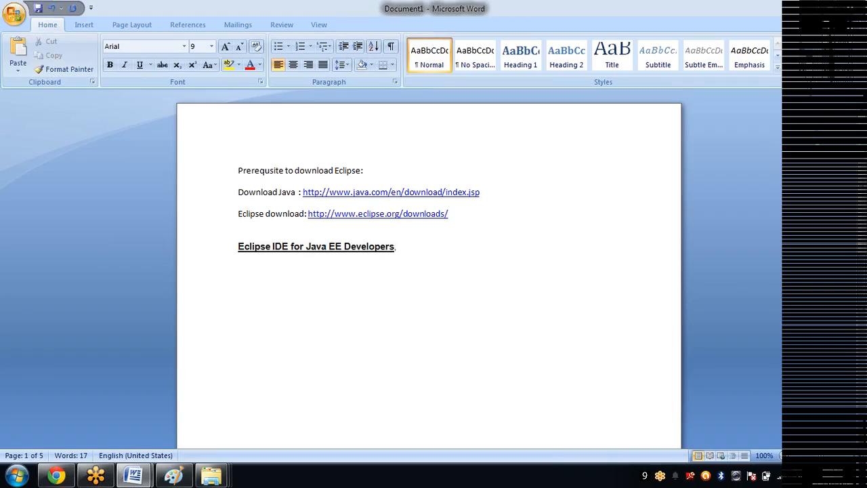
click(239, 269)
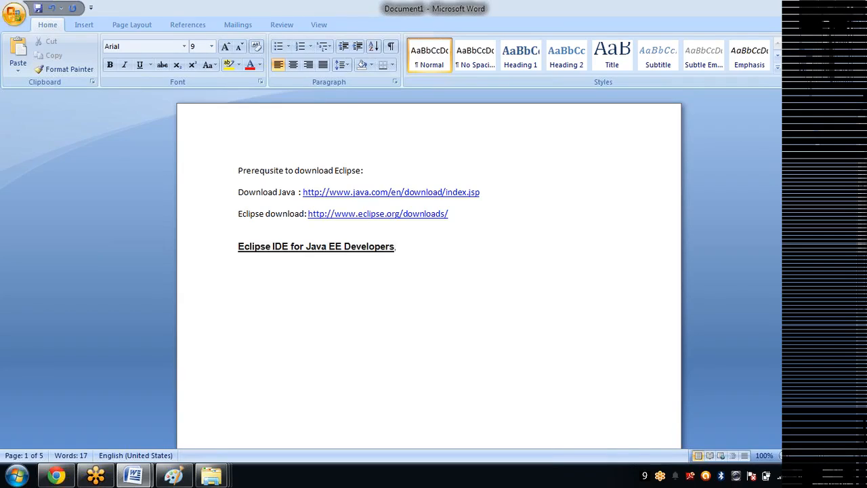
Write the note '32bit java+32 bit eclipse' below the heading.
text(32)
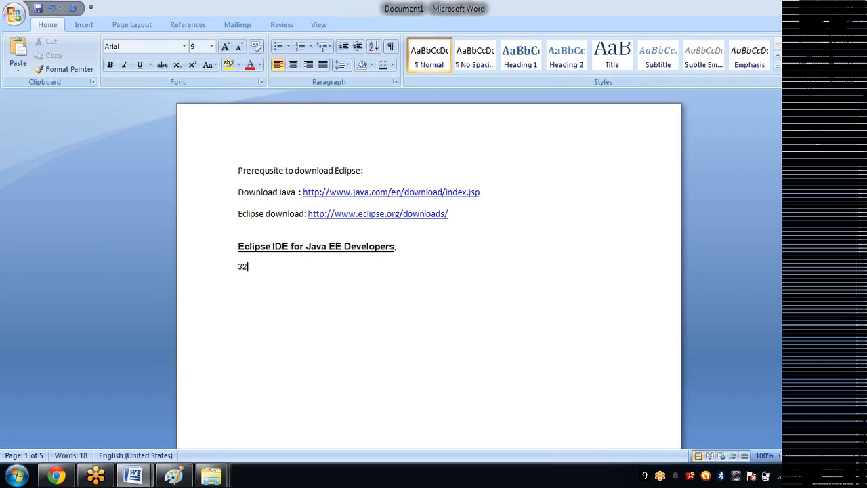
text(bit)
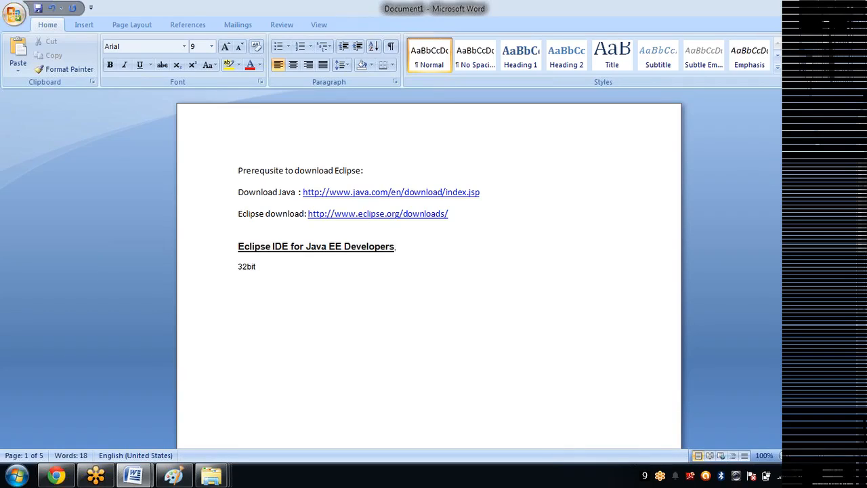
text(jva)
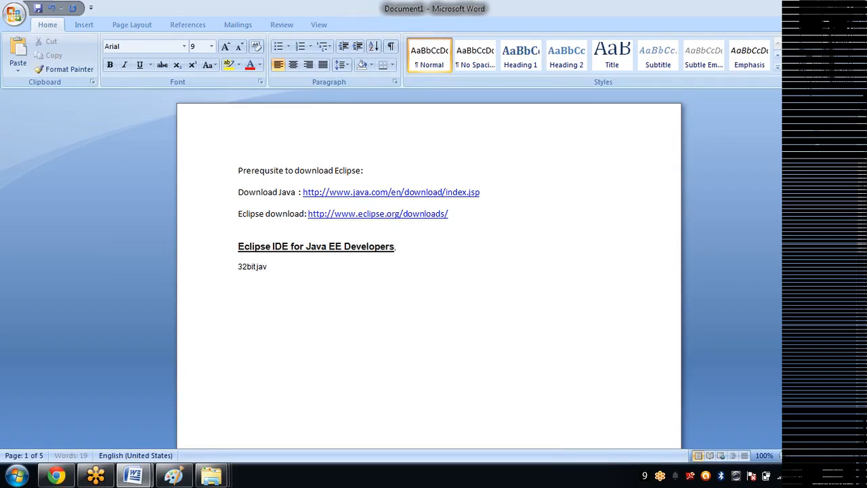
text(+)
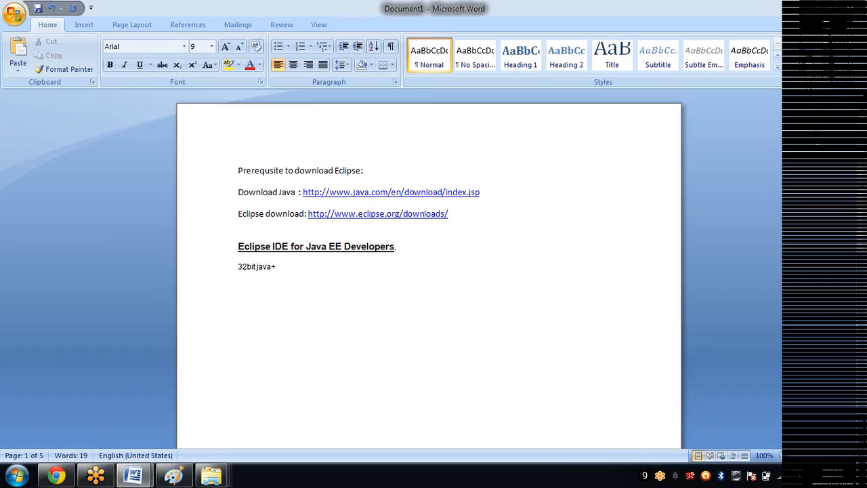
text(32 bit)
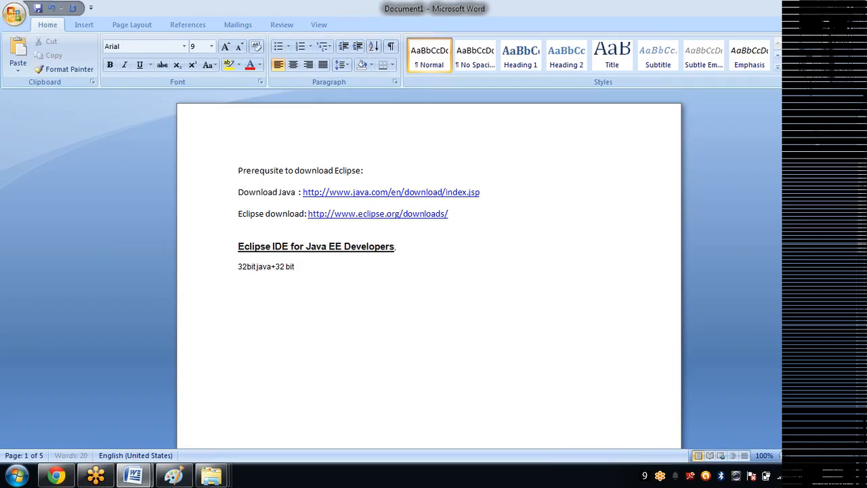
text(eclipse)
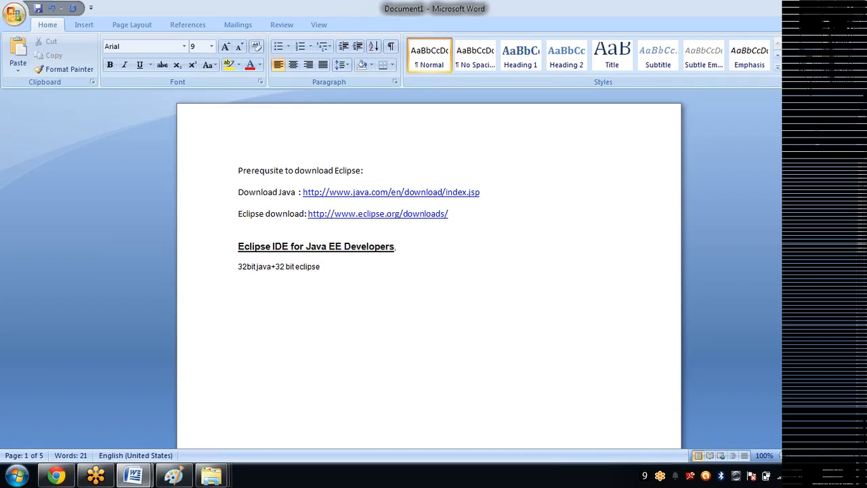
Write the second note '64bit eclipse+64bit java' on the next line.
text(64b)
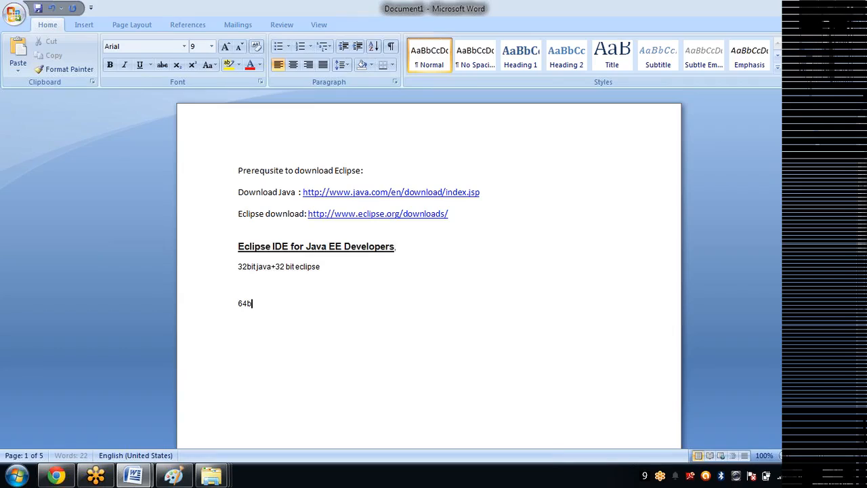
text(it eclipse)
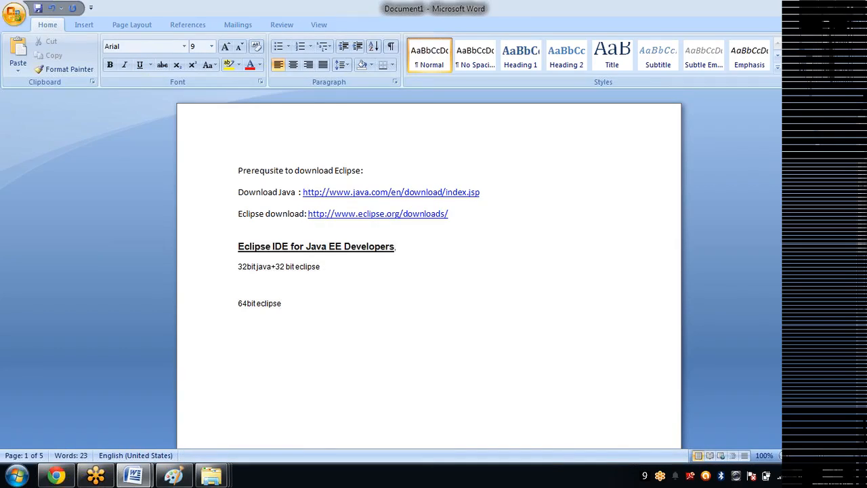
text(+)
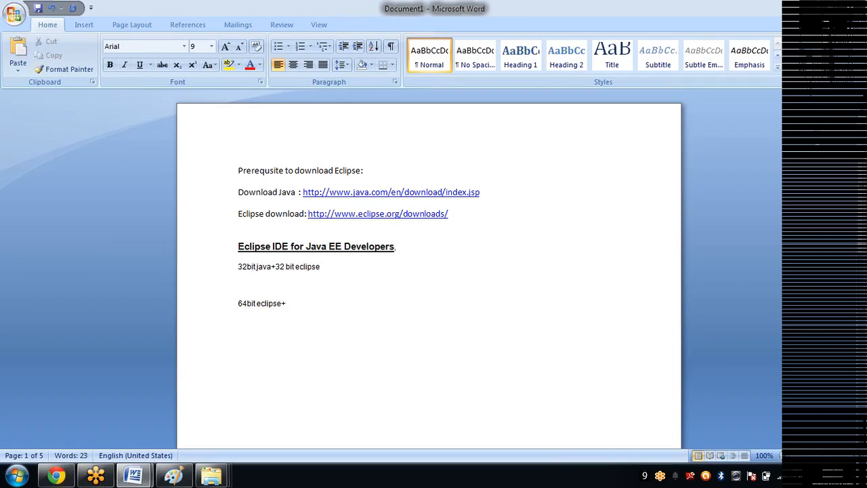
text(64)
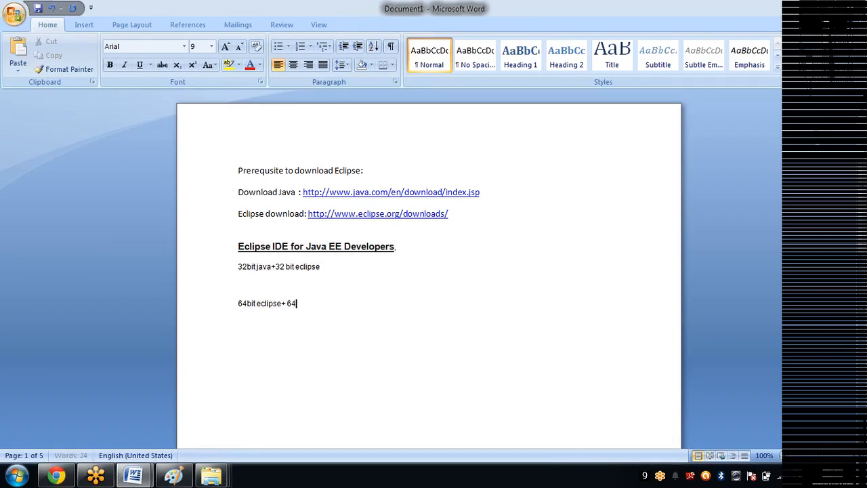
text(bit)
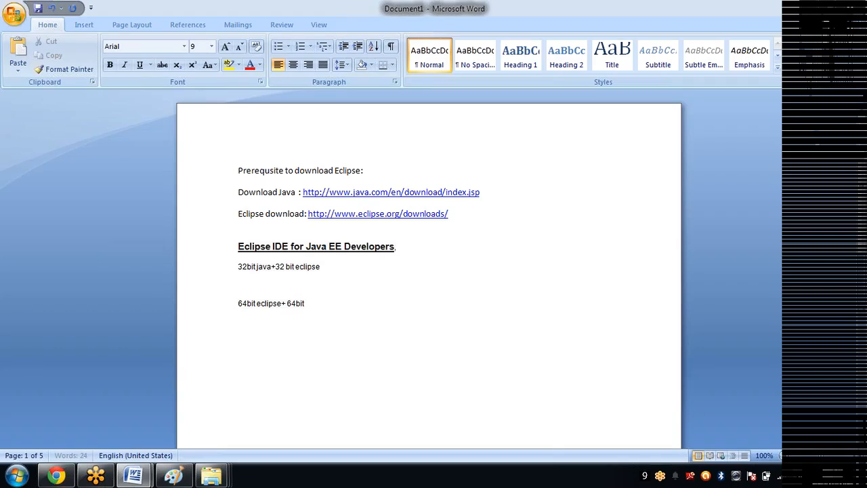
text(java)
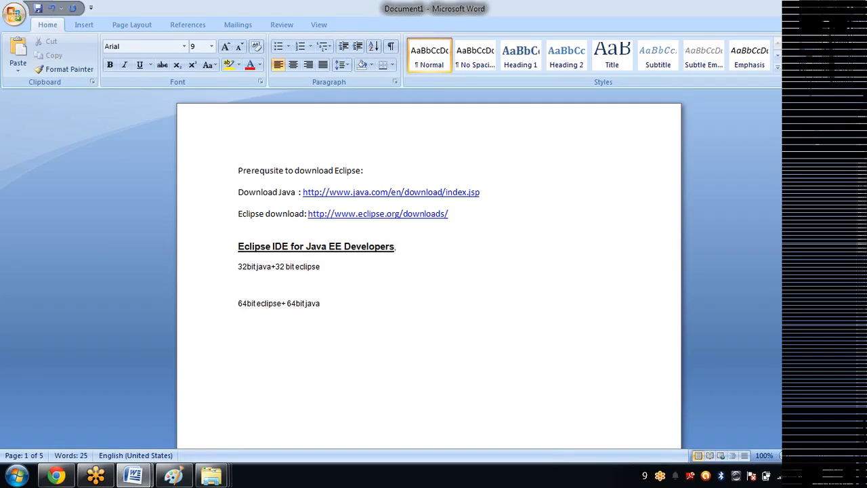
double_click(246, 266)
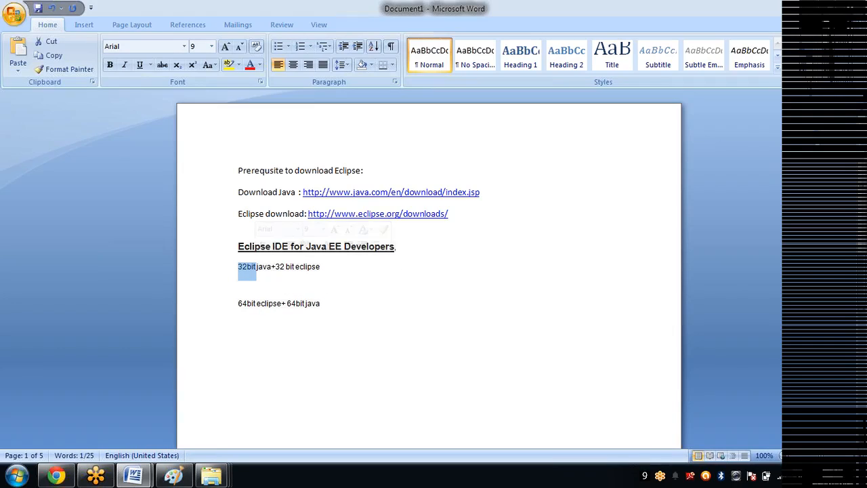
double_click(304, 304)
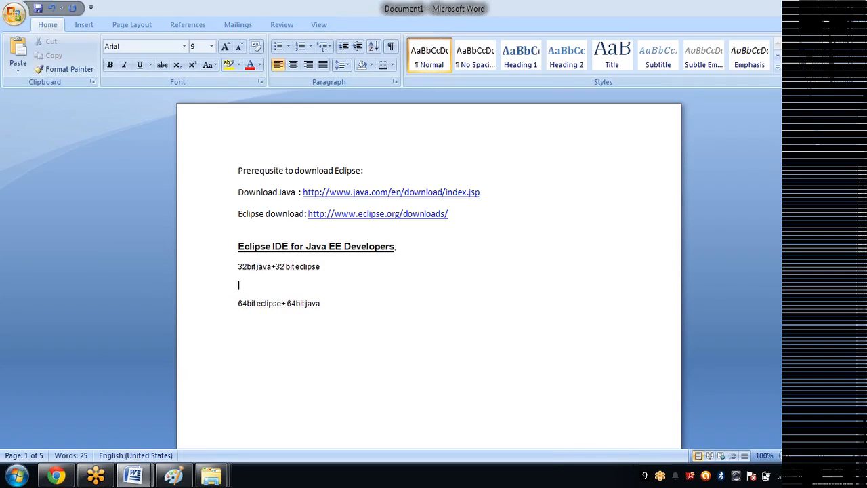
double_click(269, 303)
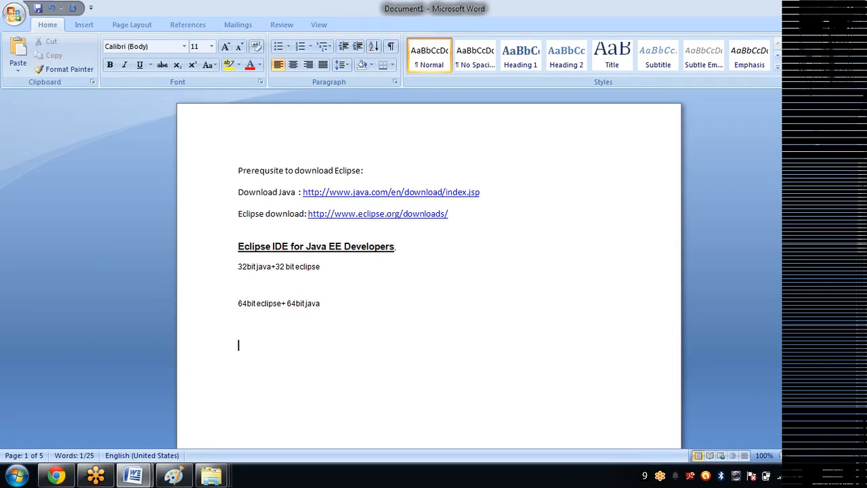
double_click(306, 266)
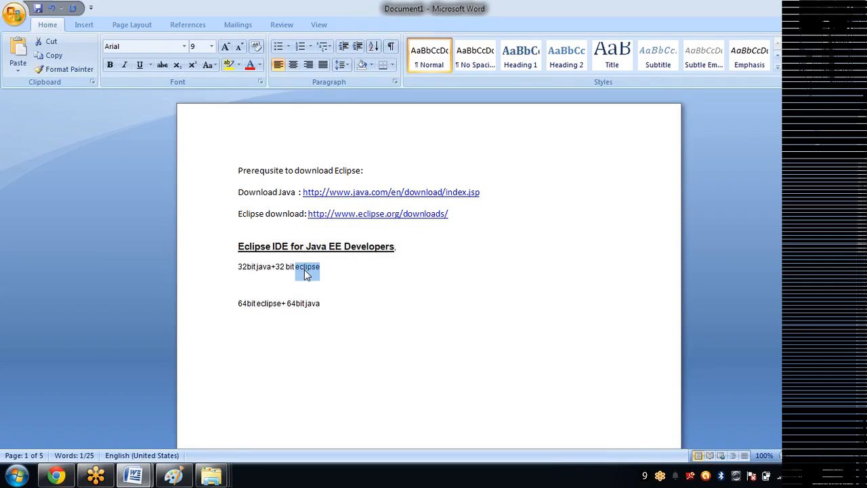
double_click(299, 304)
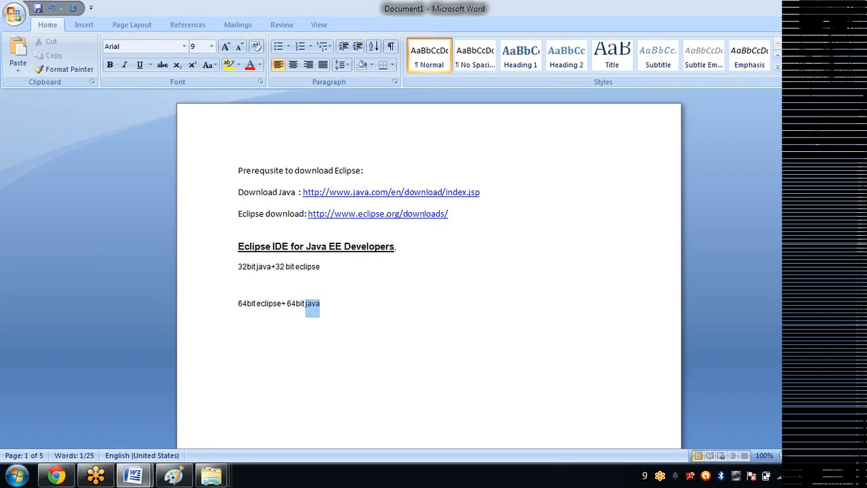
click(323, 303)
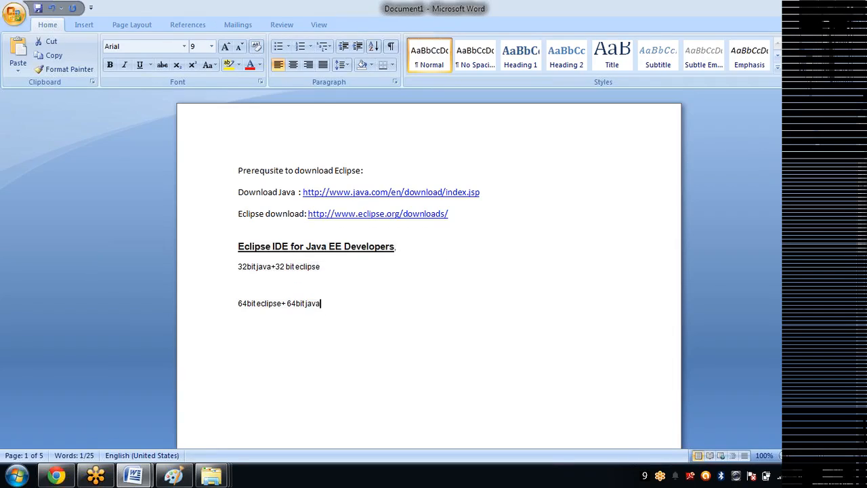